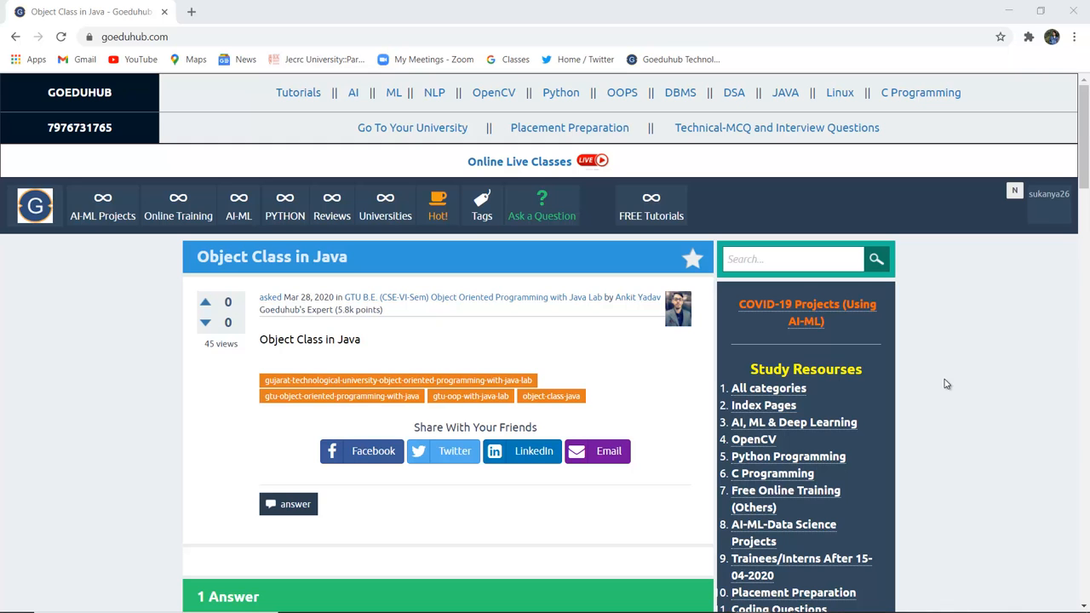
# Step: Scroll down to the Object Class answer and its Methods of Object class table
pyautogui.scroll(-3)
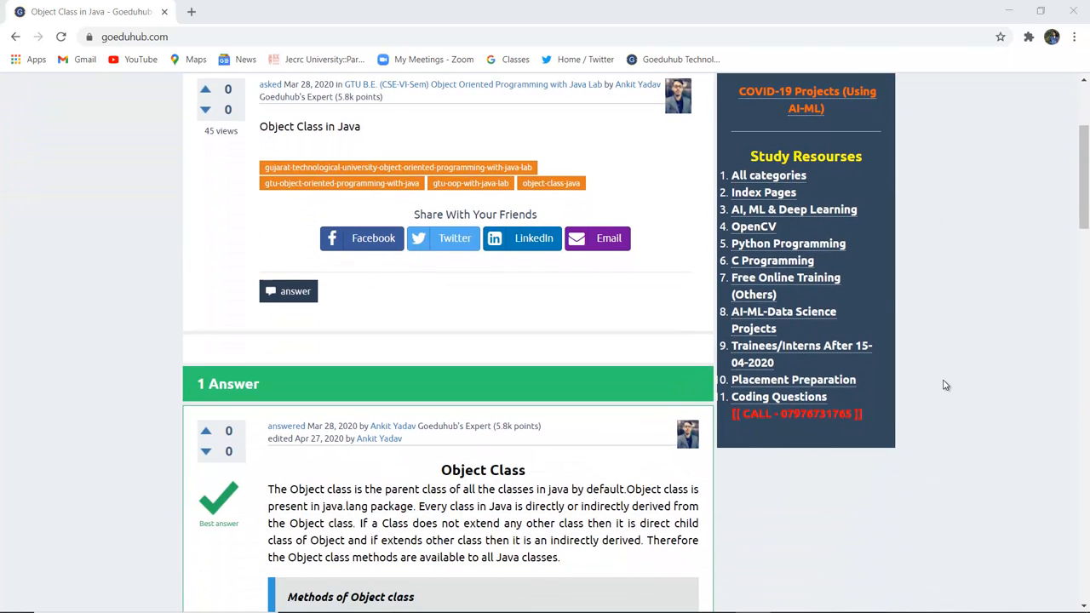
pyautogui.scroll(-3)
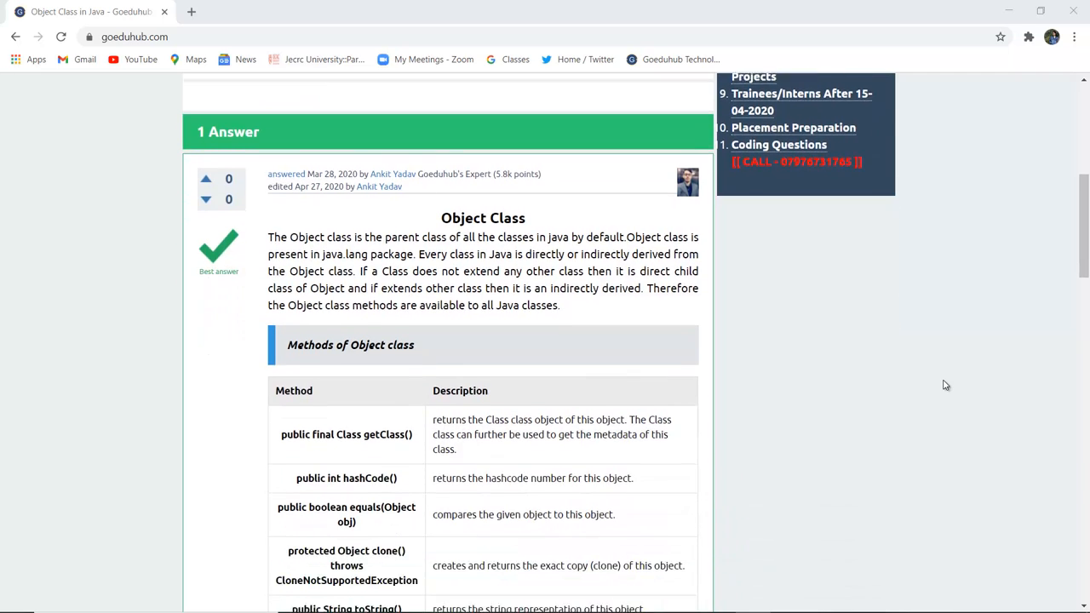
pyautogui.scroll(-3)
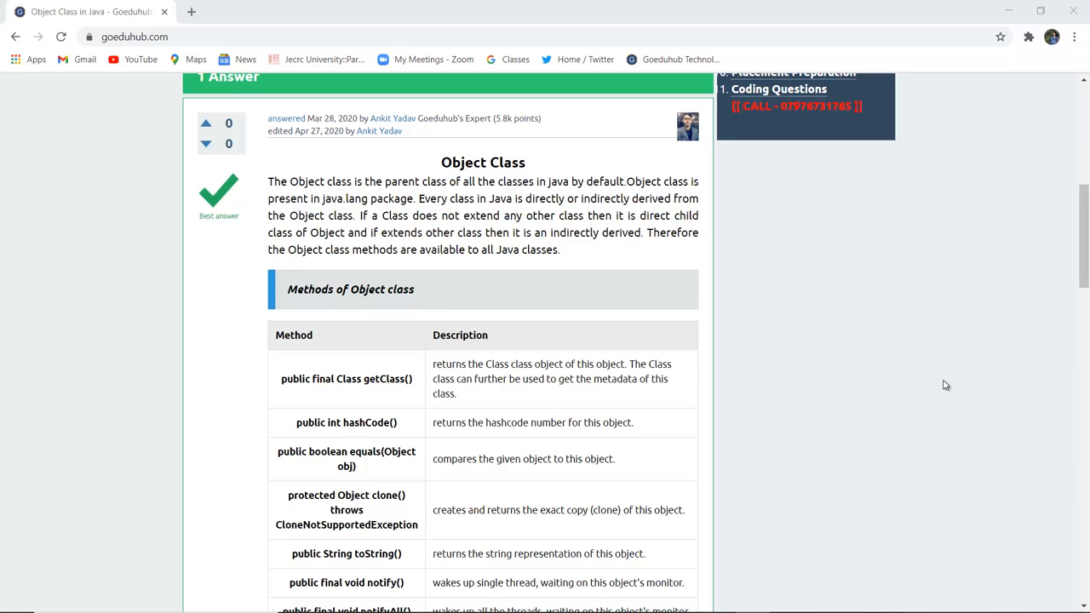
# Step: Scroll until the full methods table, getClass() through finalize(), fits on screen
pyautogui.scroll(-3)
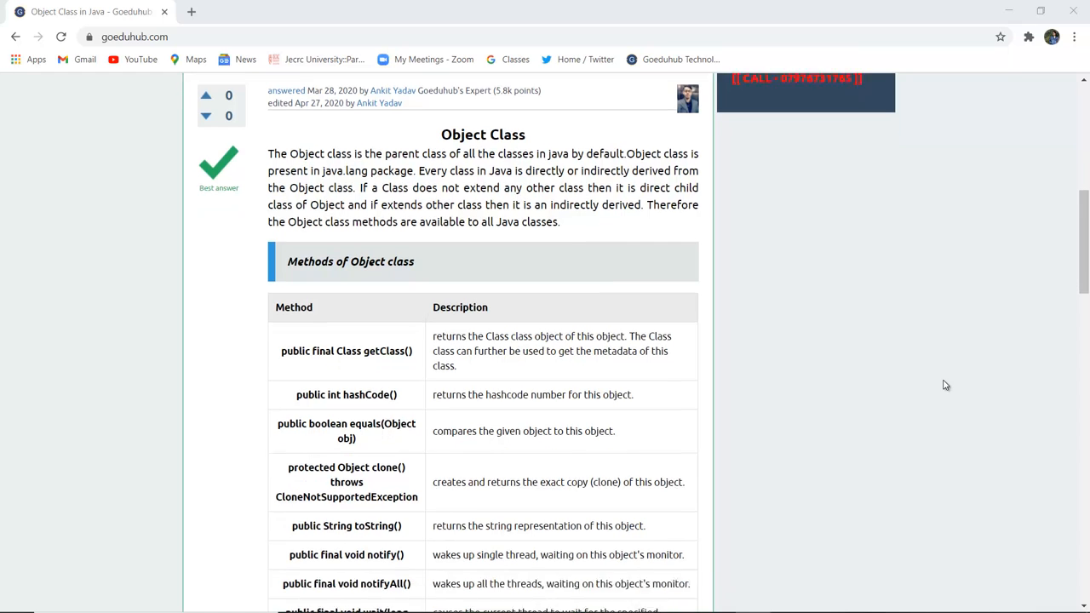
pyautogui.scroll(-3)
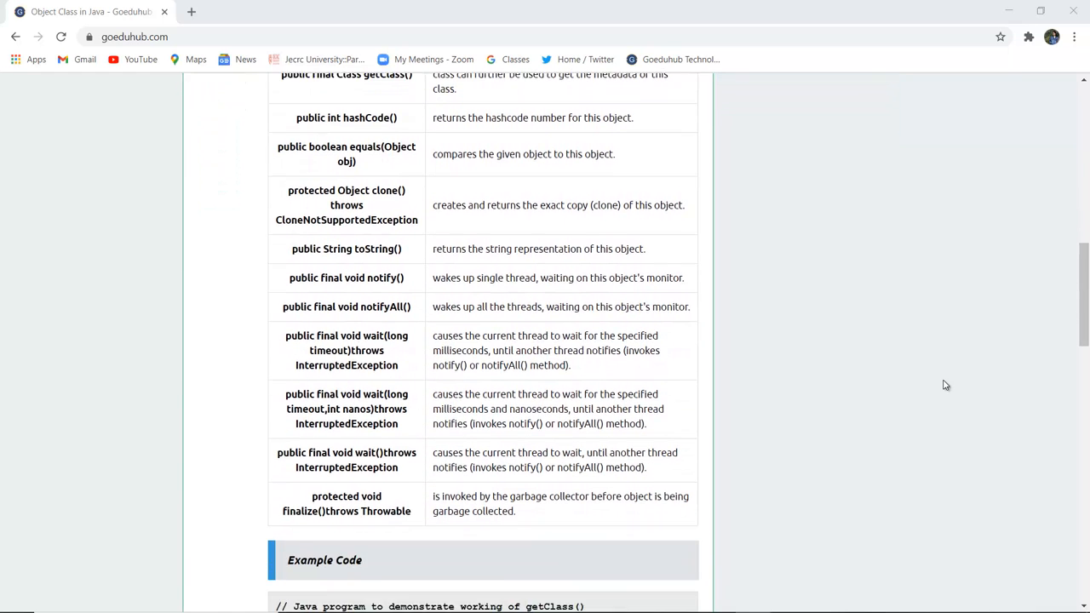
pyautogui.scroll(3)
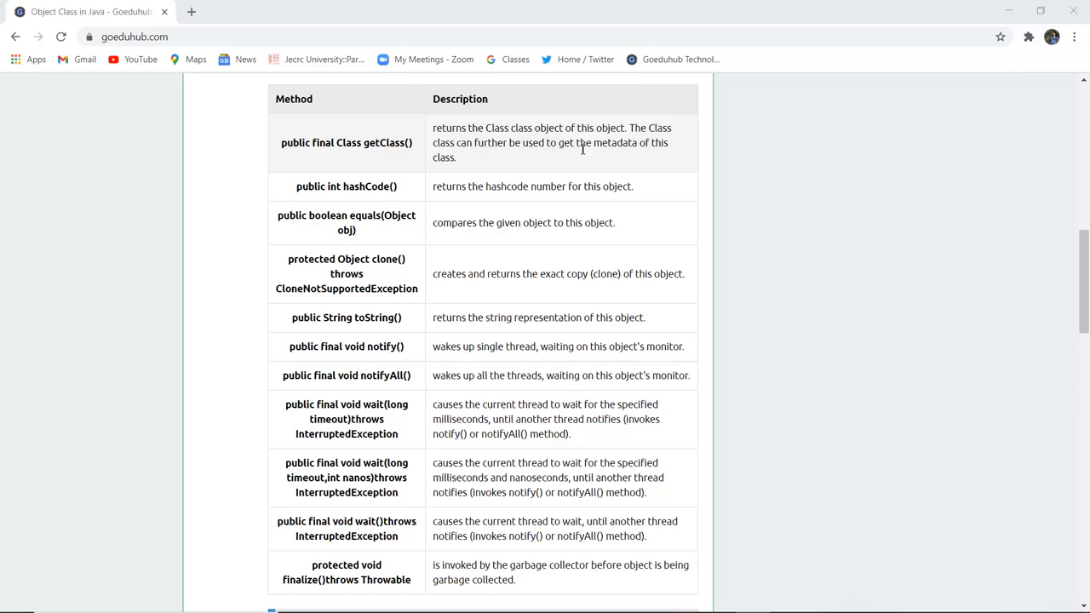
pyautogui.moveTo(501, 152)
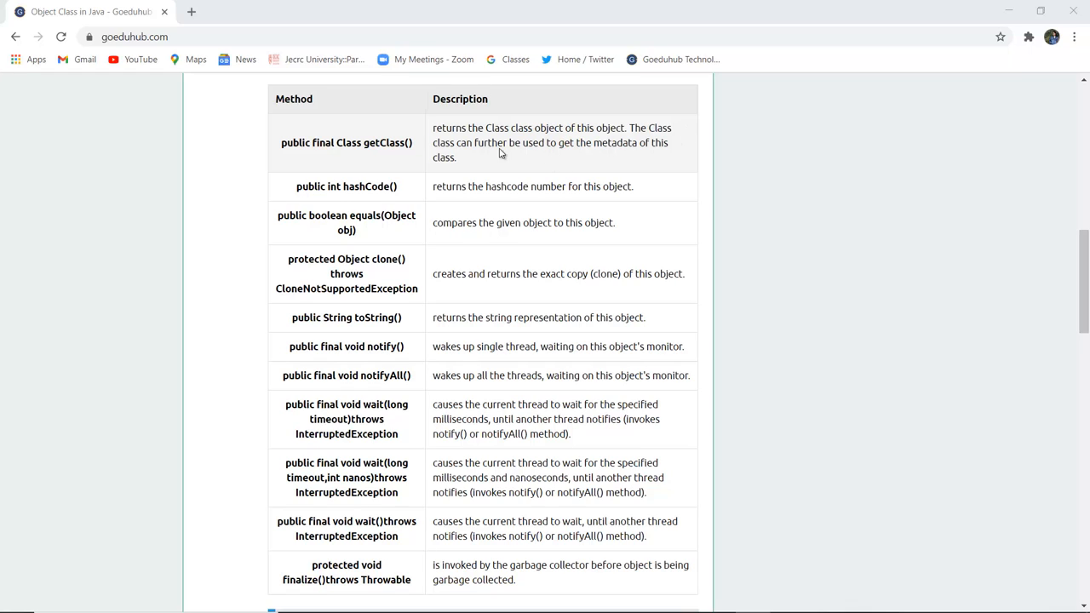
pyautogui.moveTo(582, 156)
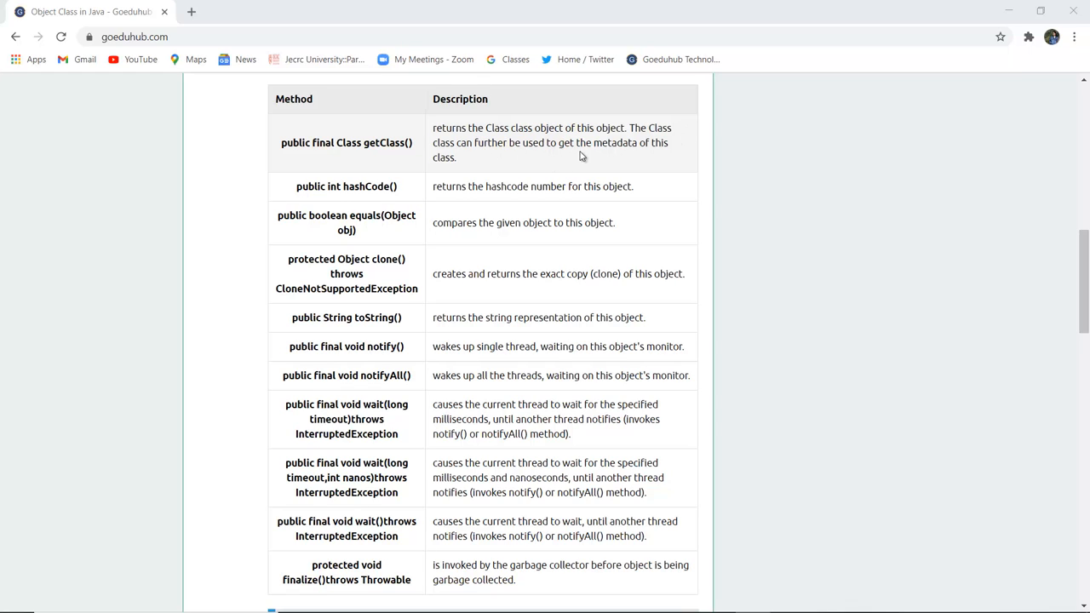
pyautogui.moveTo(498, 179)
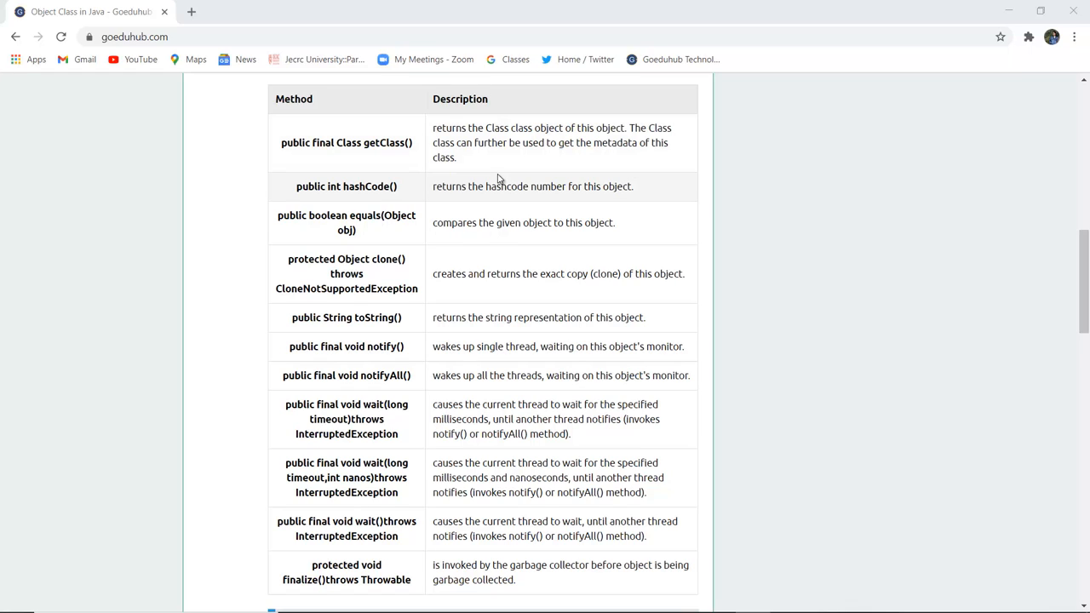
pyautogui.moveTo(483, 223)
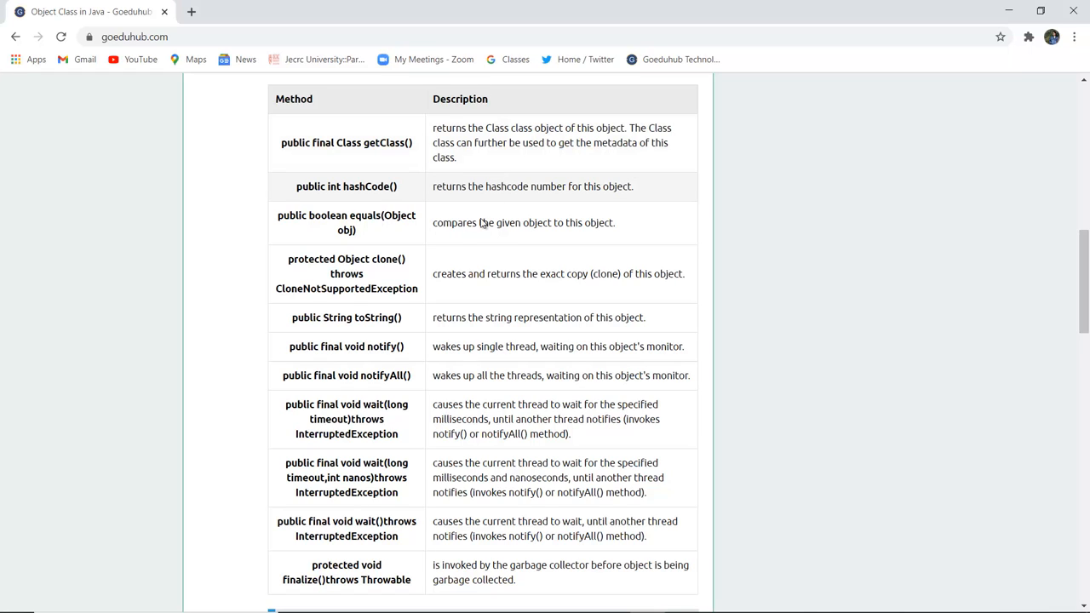
pyautogui.moveTo(370, 206)
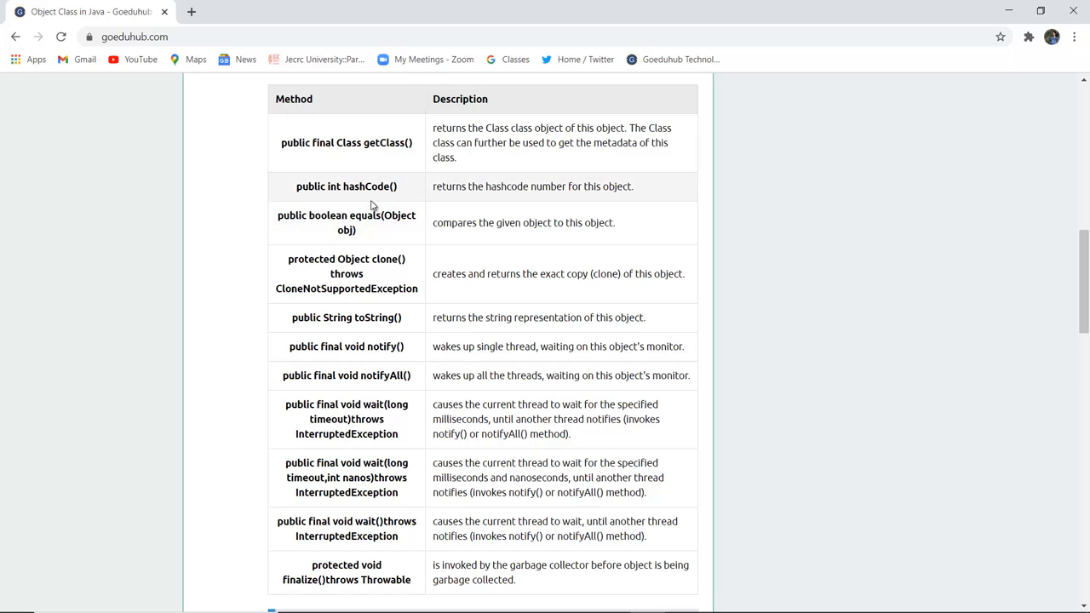
pyautogui.moveTo(527, 212)
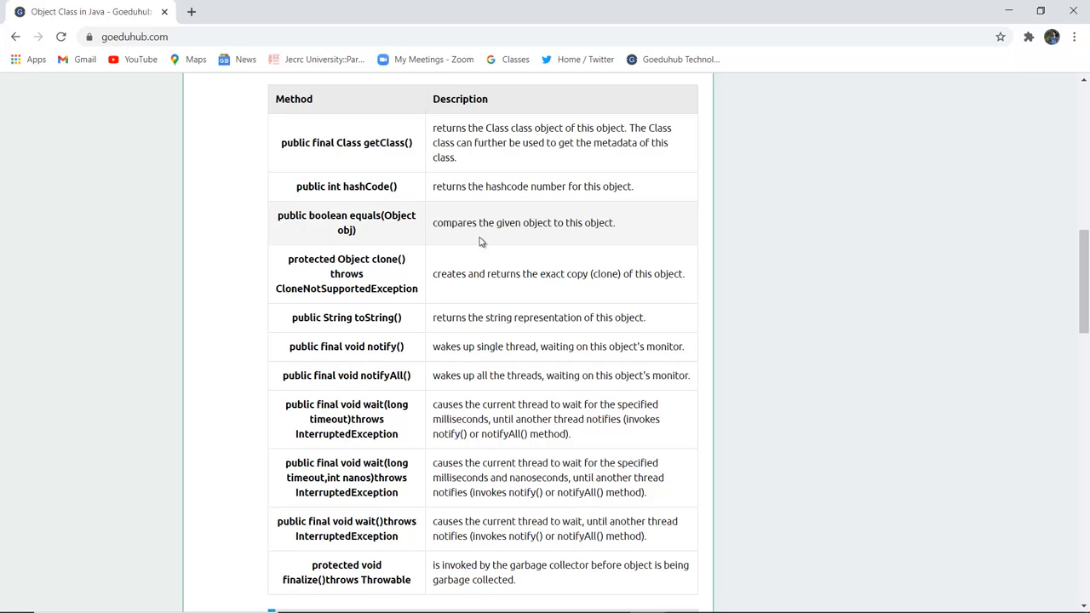
pyautogui.moveTo(386, 234)
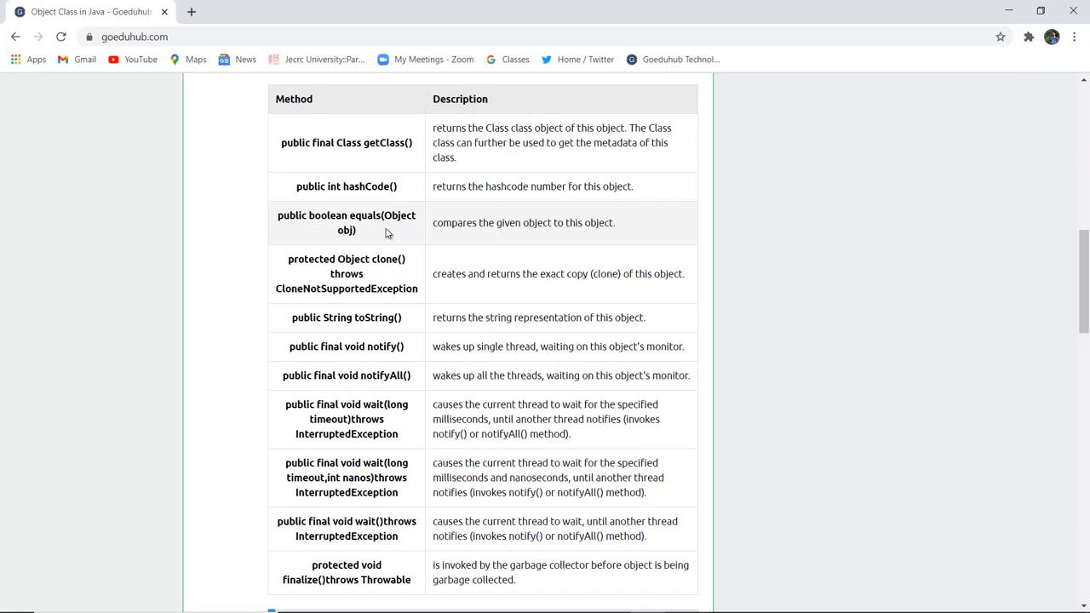
pyautogui.moveTo(524, 247)
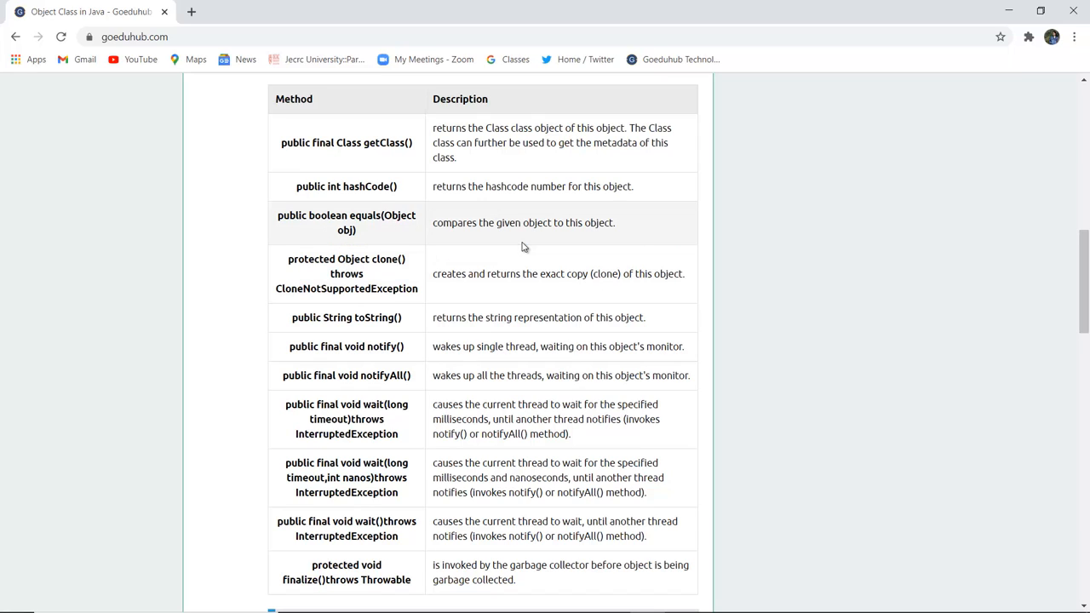
pyautogui.moveTo(598, 239)
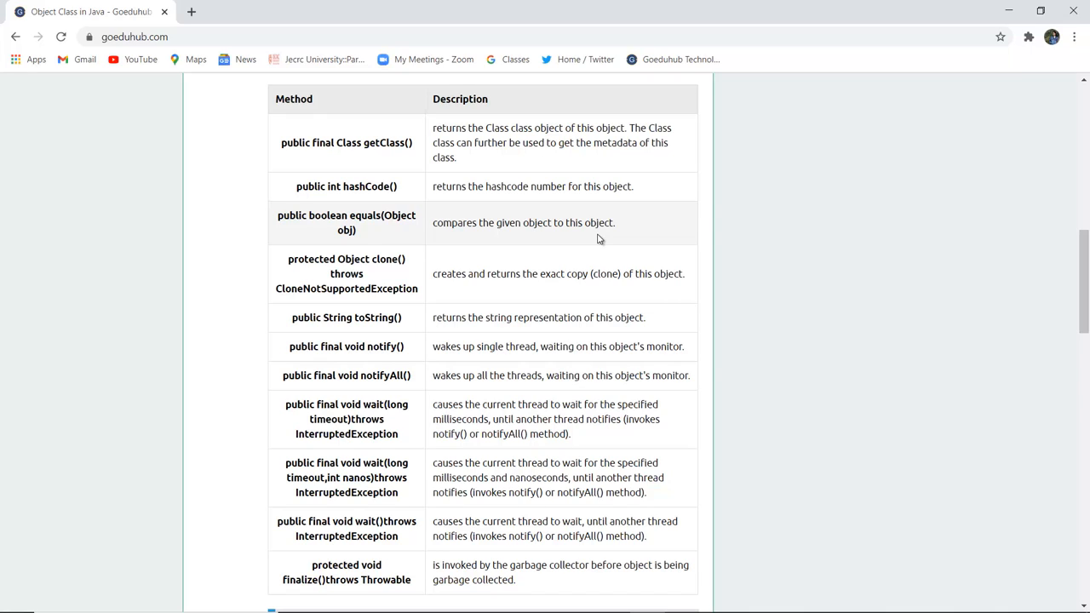
pyautogui.scroll(-3)
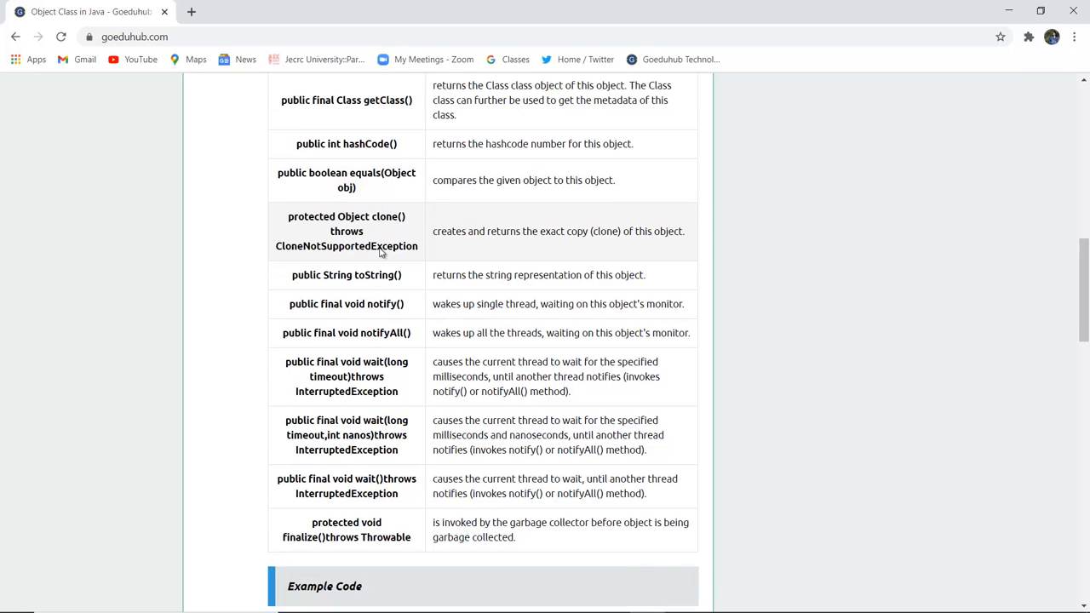
pyautogui.scroll(-3)
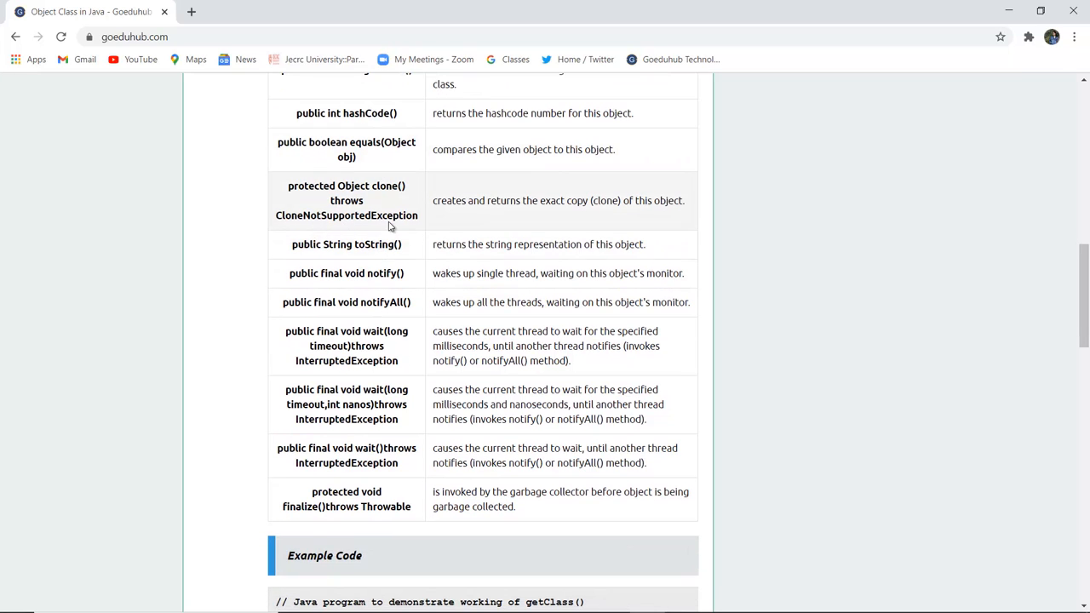
pyautogui.moveTo(516, 203)
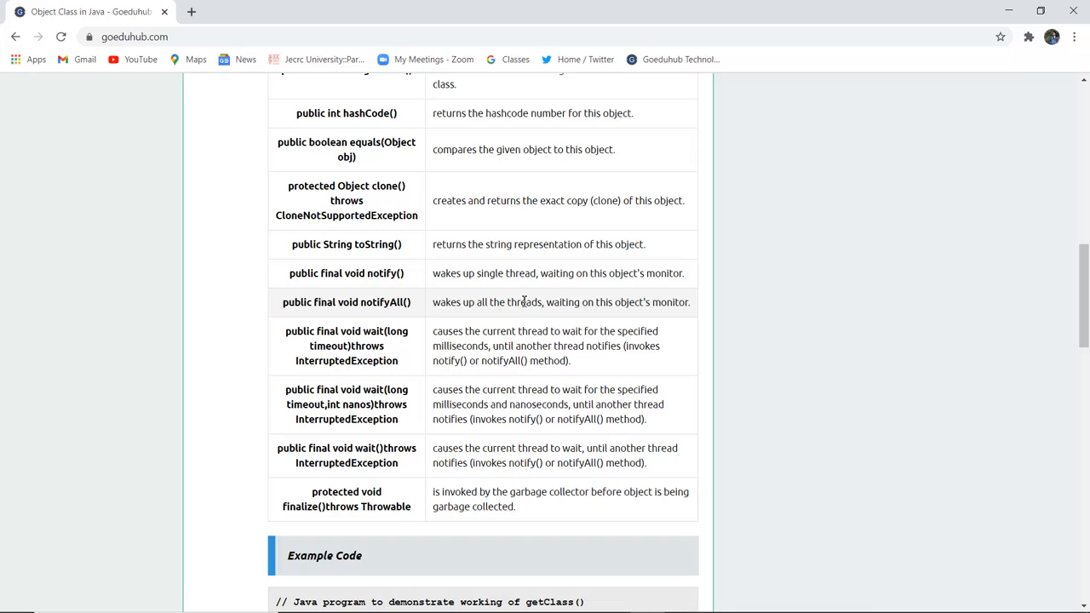
pyautogui.moveTo(386, 281)
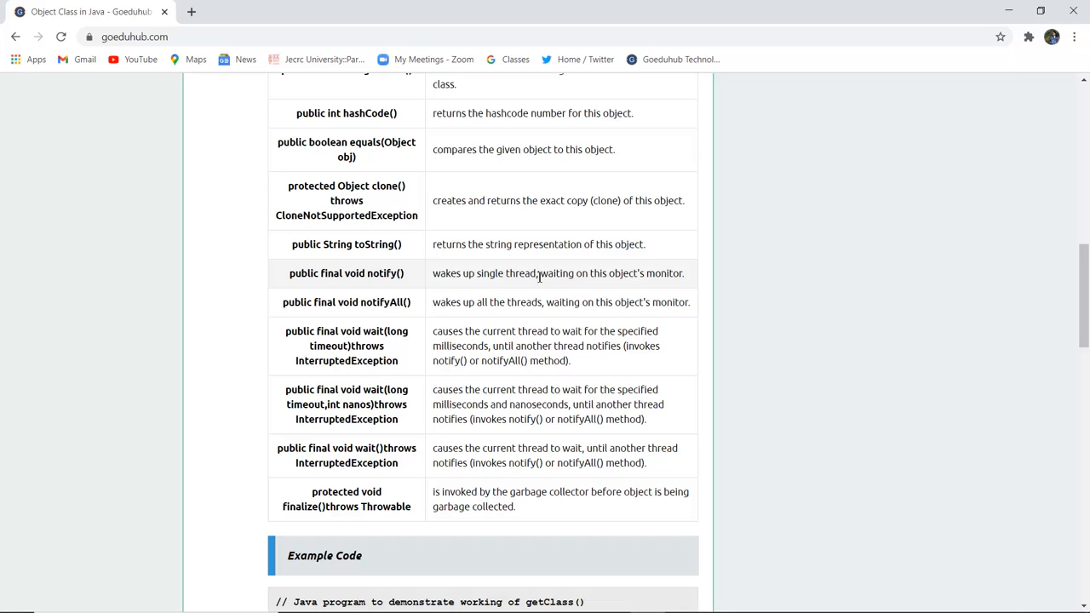
pyautogui.moveTo(353, 301)
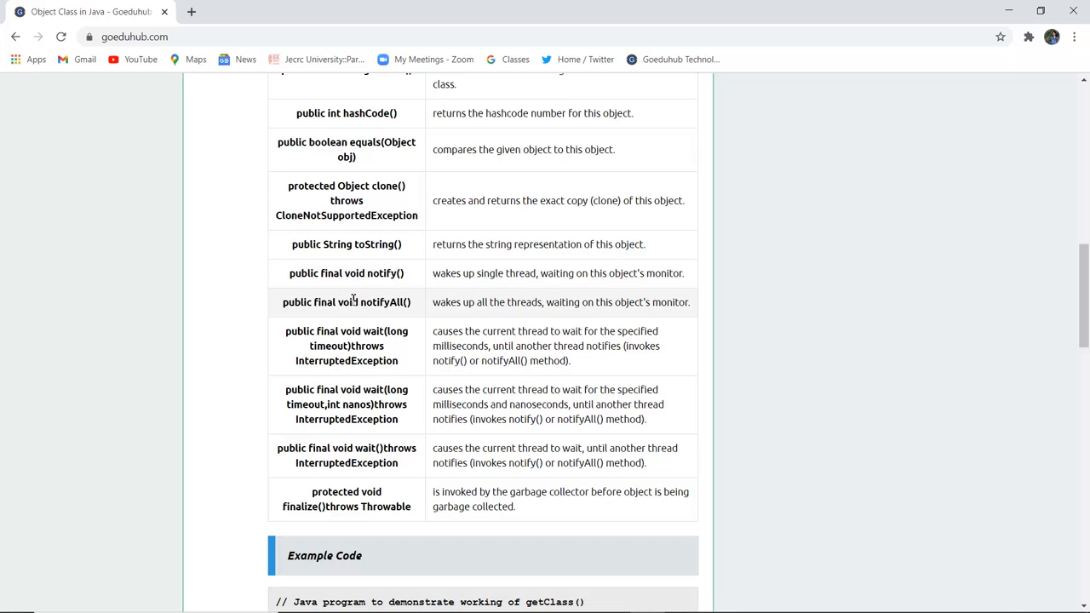
pyautogui.moveTo(390, 327)
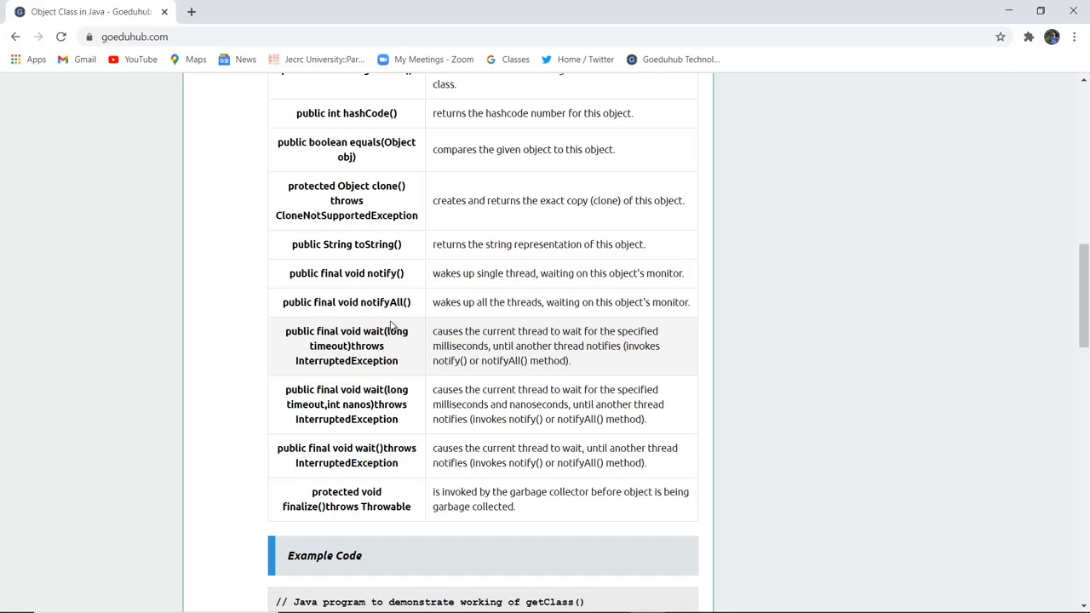
pyautogui.moveTo(298, 357)
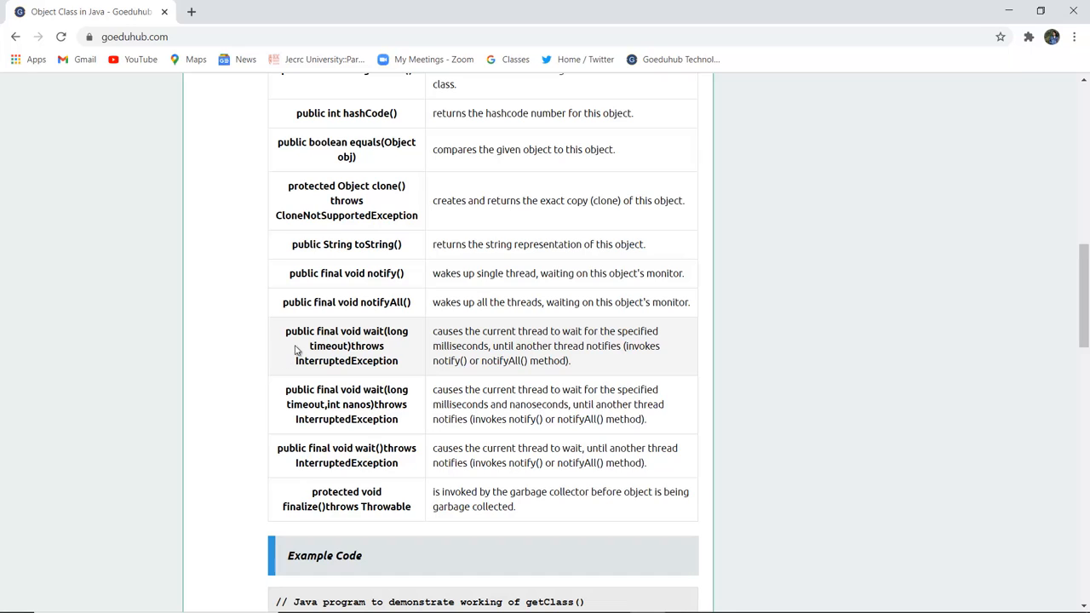
pyautogui.moveTo(398, 347)
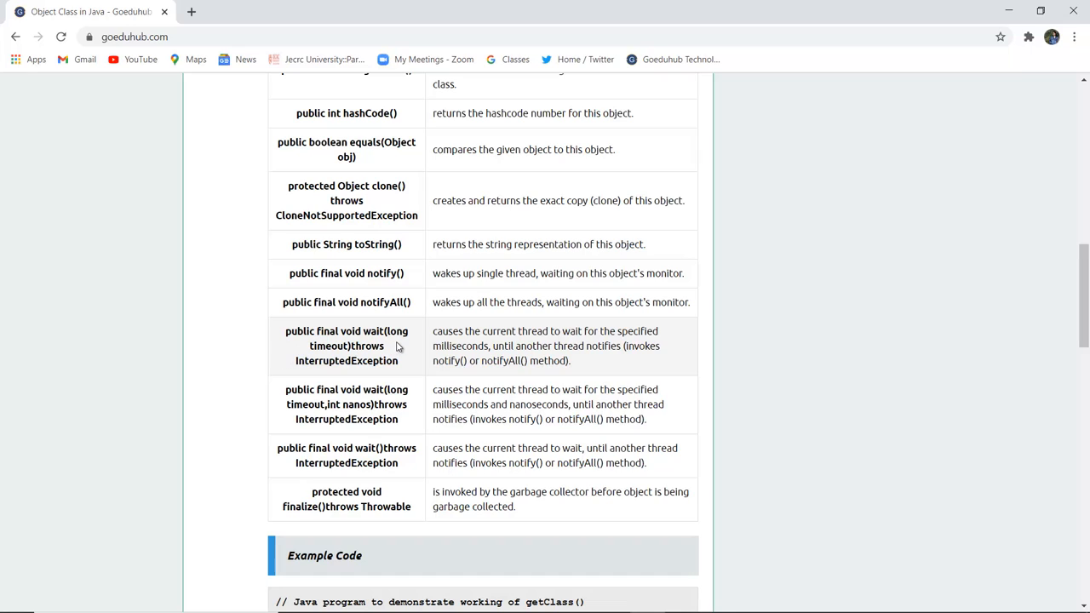
pyautogui.moveTo(385, 360)
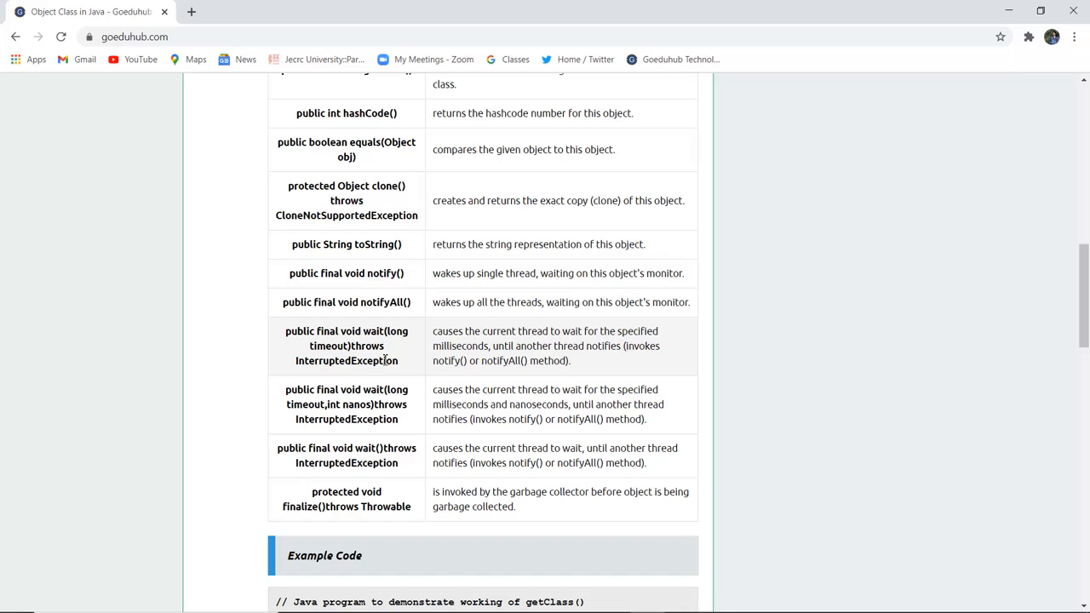
pyautogui.moveTo(534, 331)
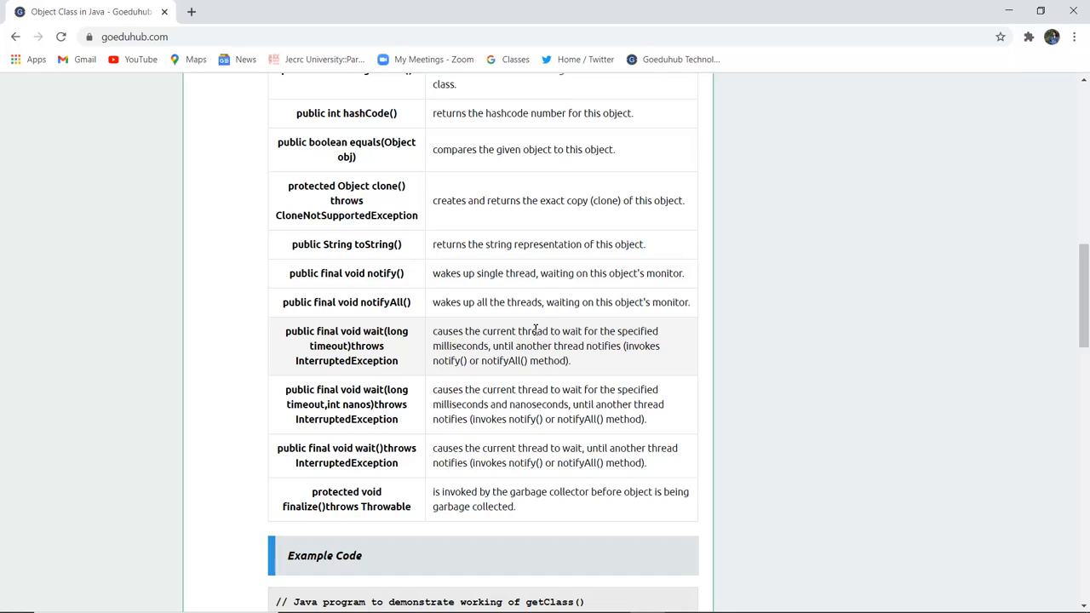
pyautogui.moveTo(509, 352)
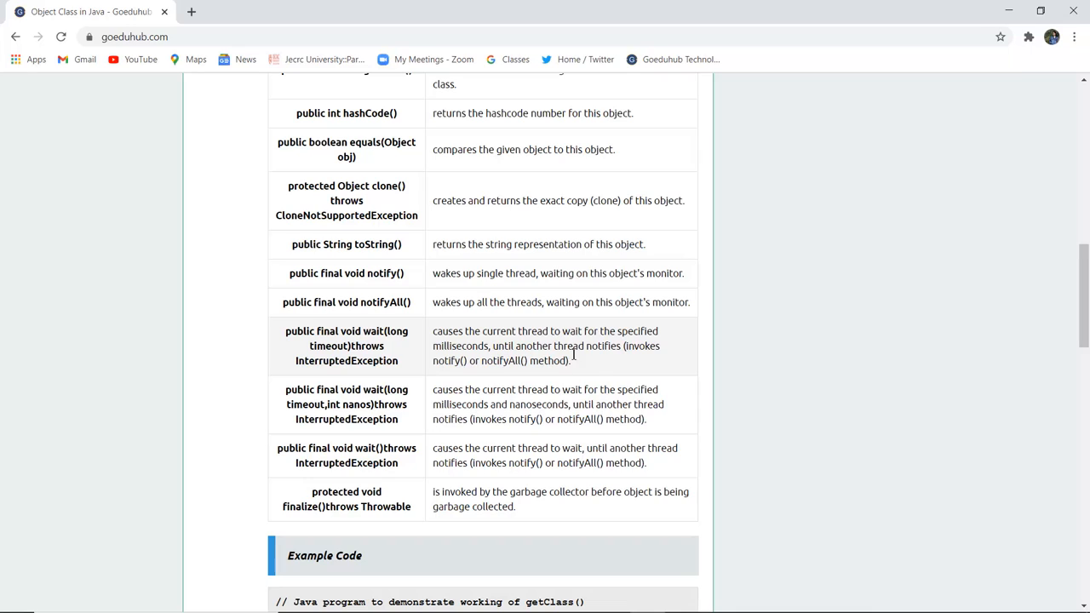
pyautogui.moveTo(590, 369)
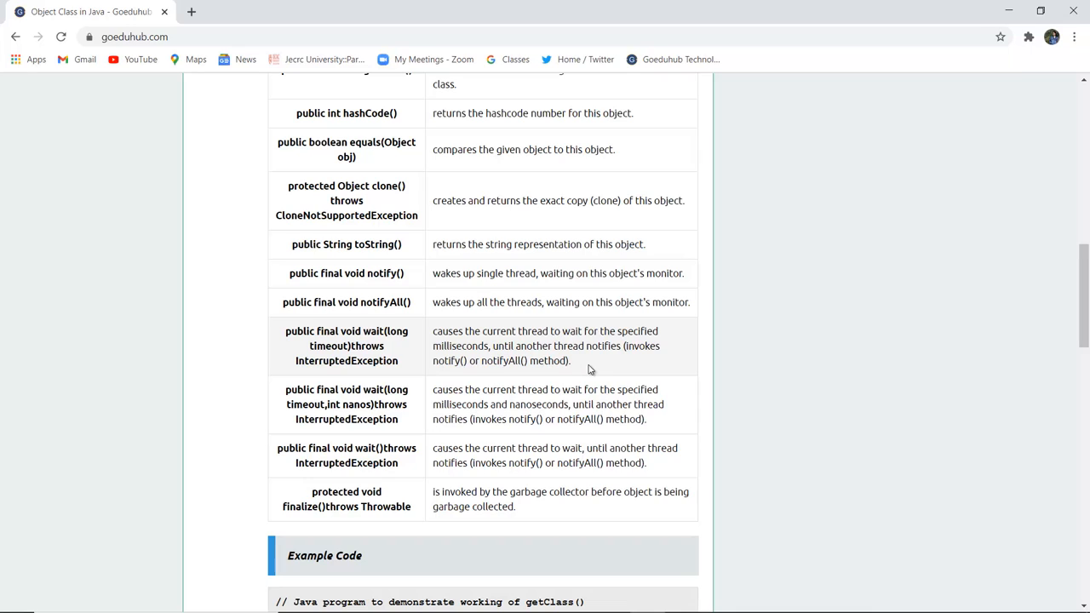
pyautogui.moveTo(442, 395)
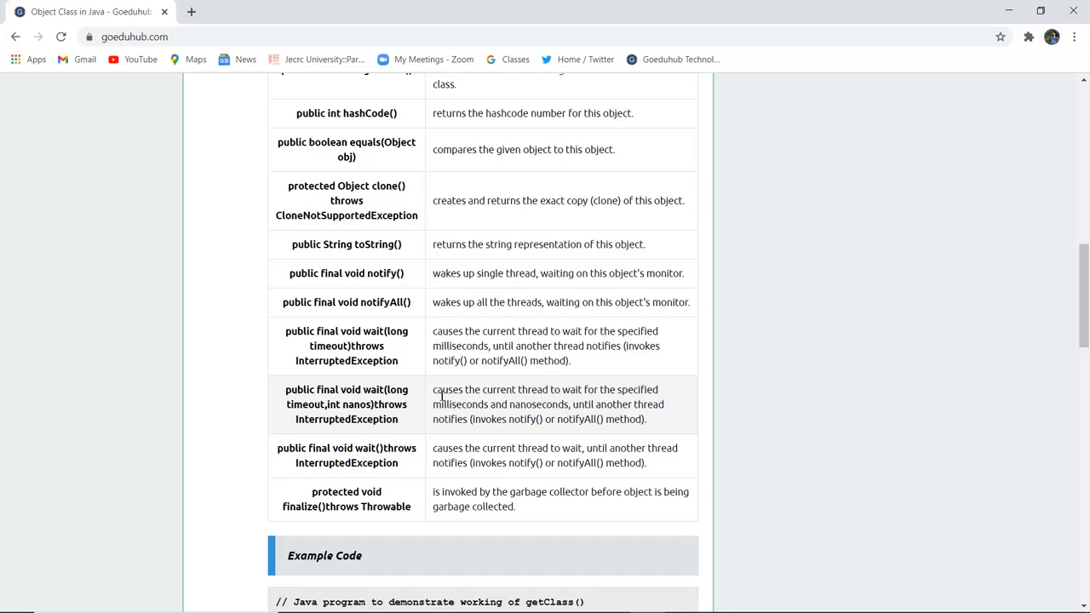
pyautogui.moveTo(375, 392)
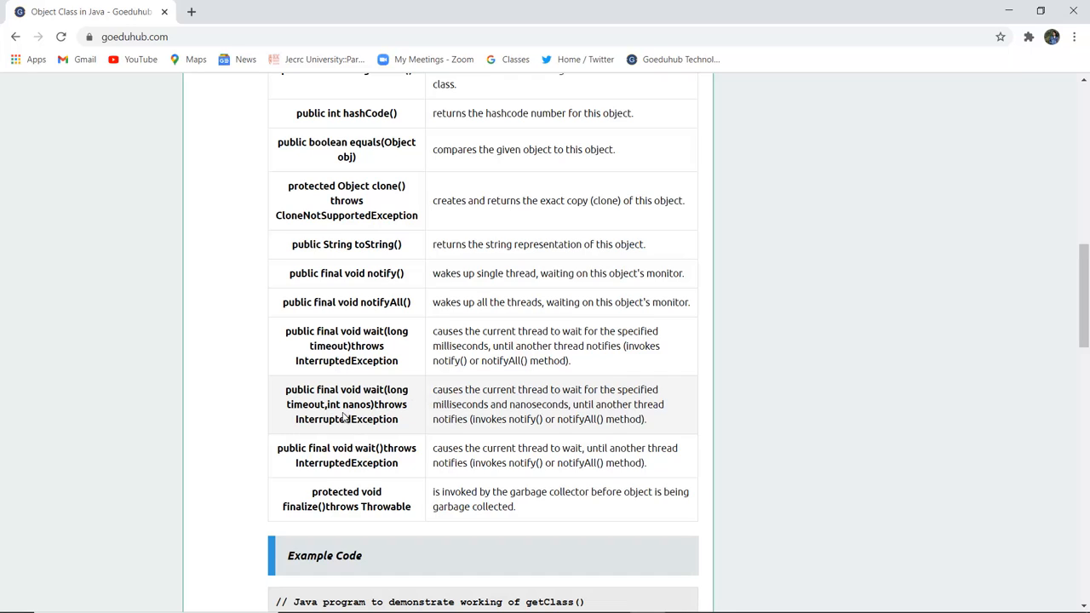
pyautogui.moveTo(482, 405)
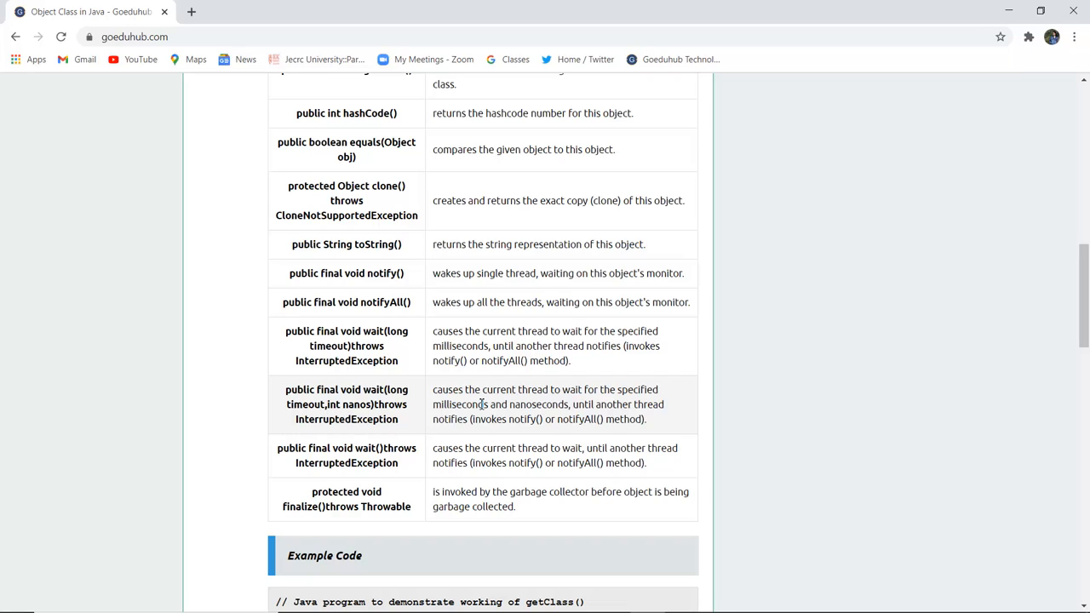
pyautogui.moveTo(572, 416)
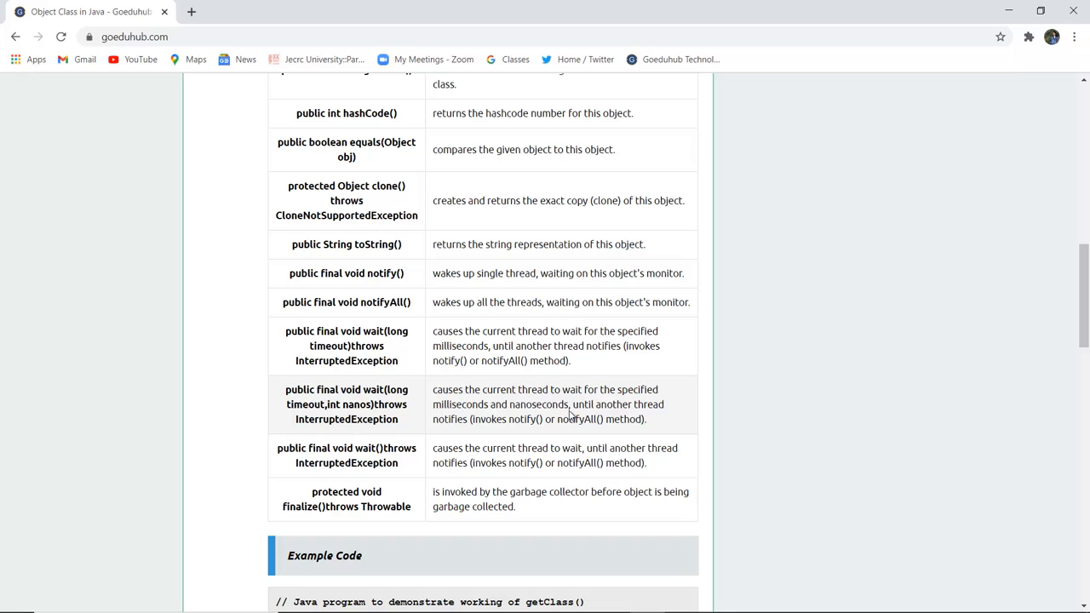
pyautogui.moveTo(368, 456)
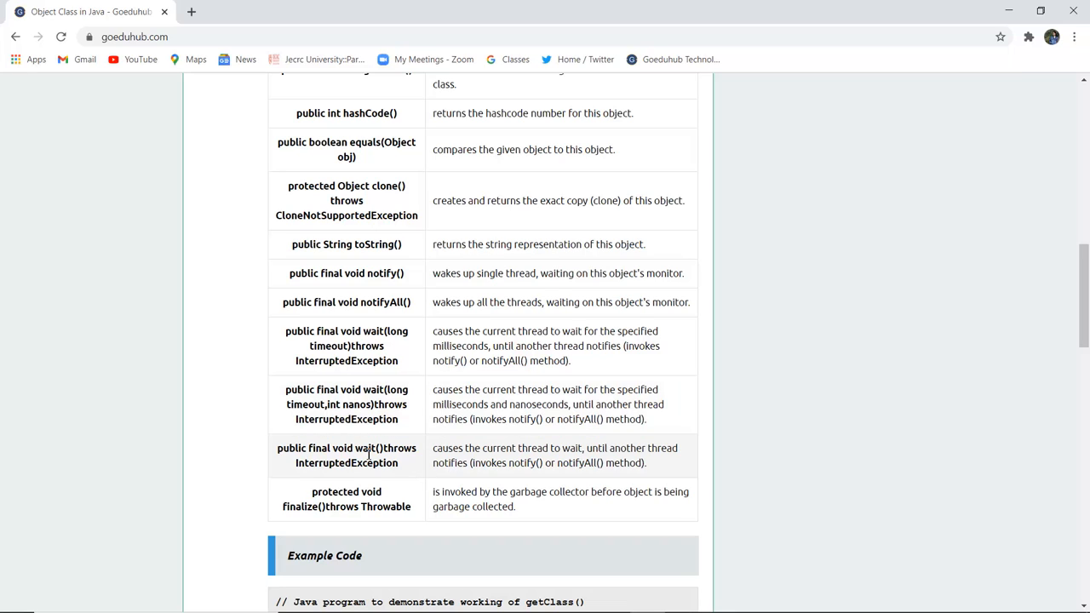
pyautogui.moveTo(405, 462)
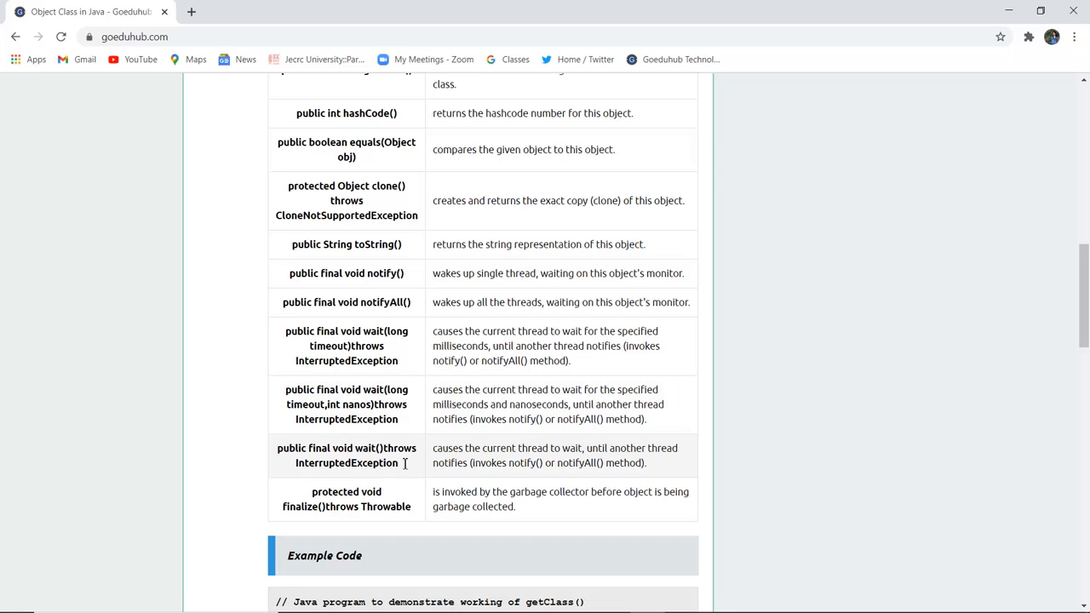
pyautogui.moveTo(557, 460)
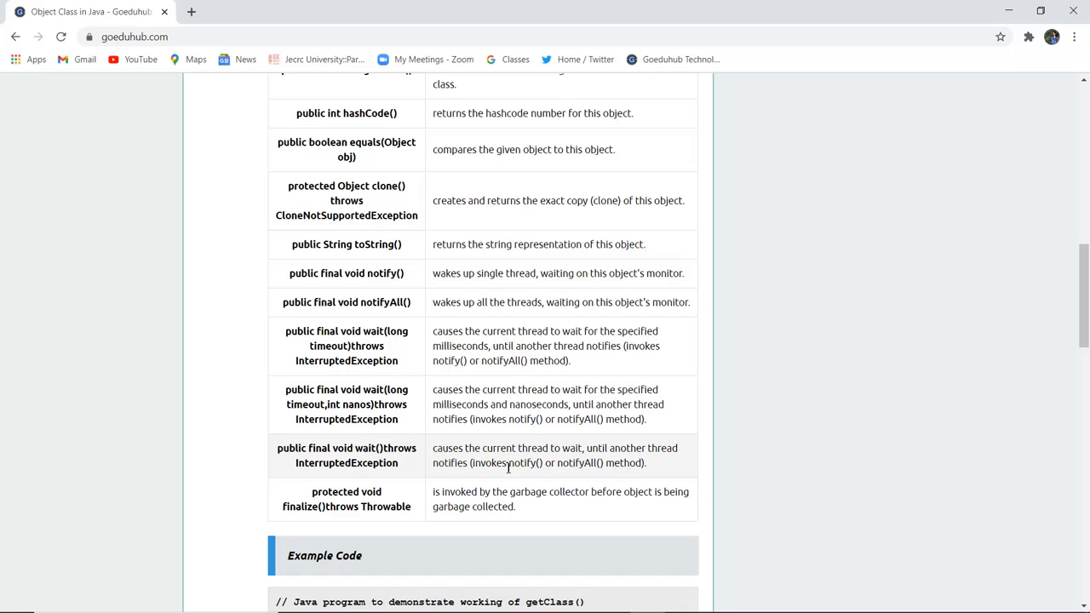
# Step: Scroll down to the getClass() Example Code creating a String object
pyautogui.scroll(-3)
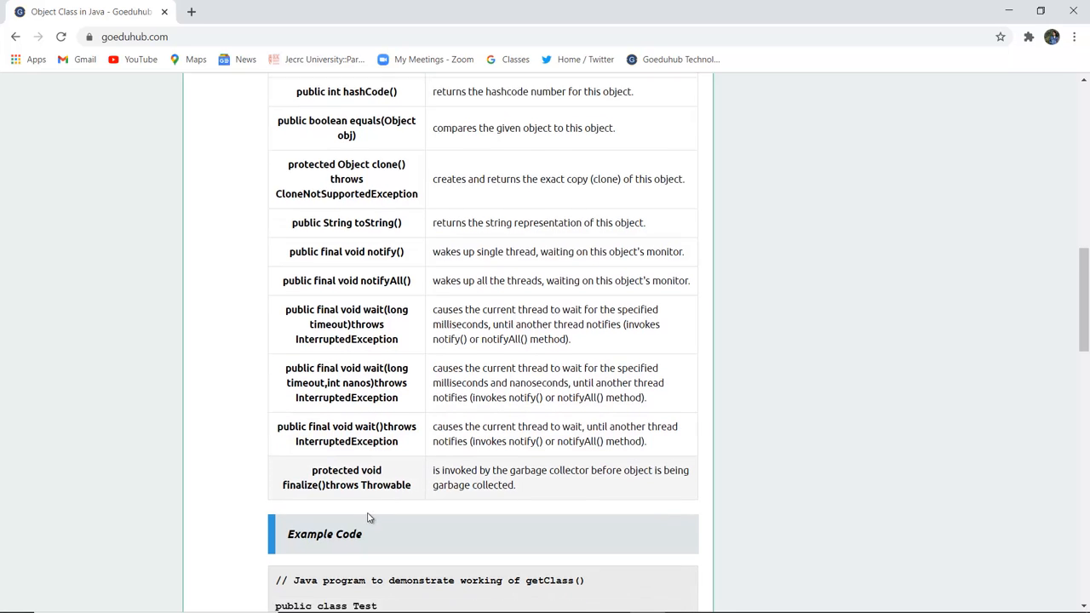
pyautogui.scroll(-3)
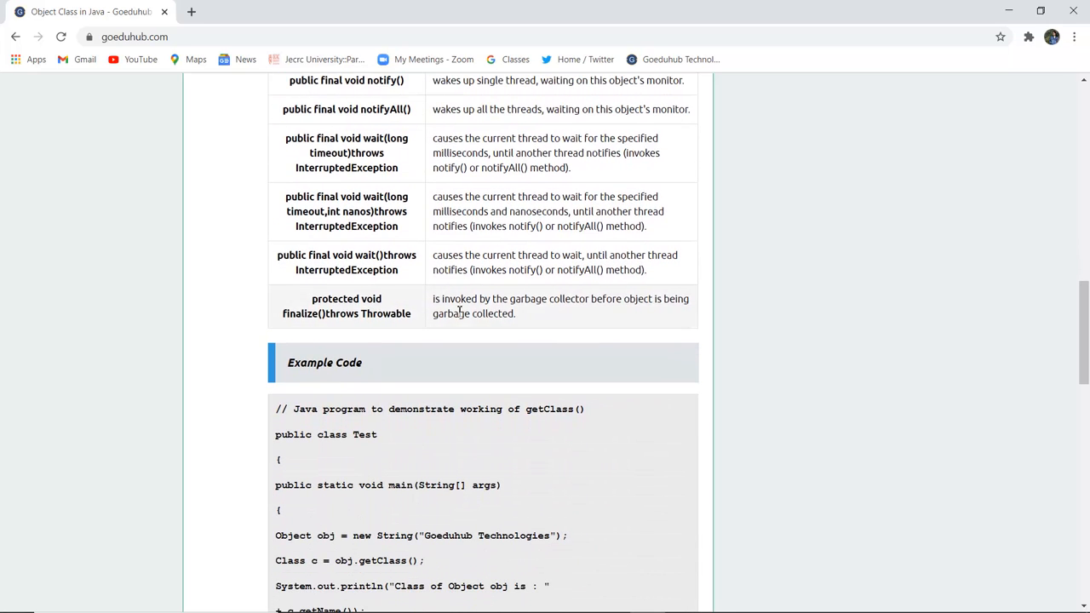
pyautogui.moveTo(611, 311)
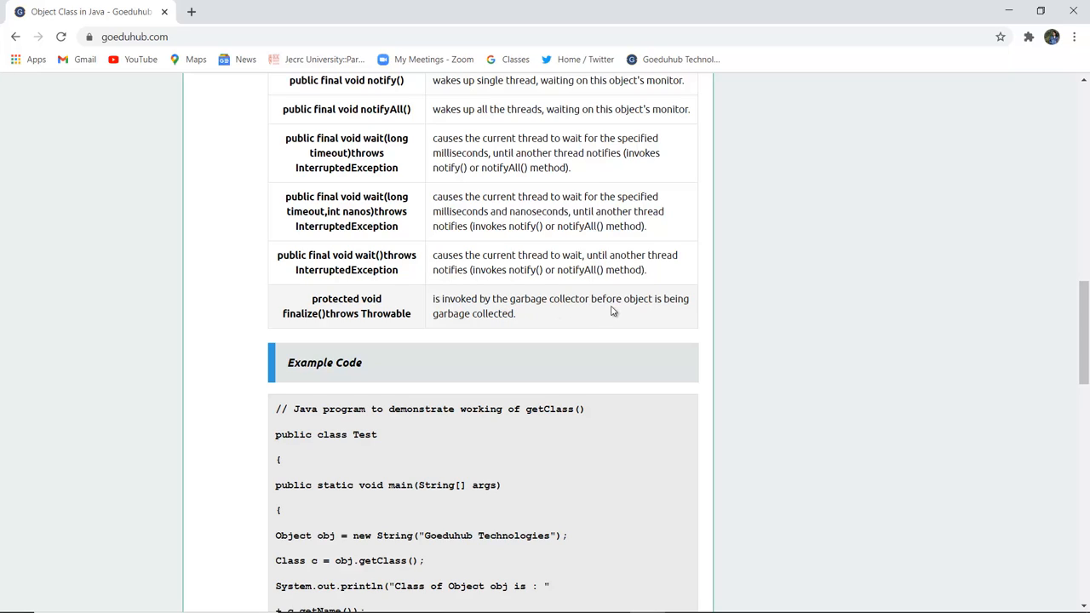
pyautogui.moveTo(472, 329)
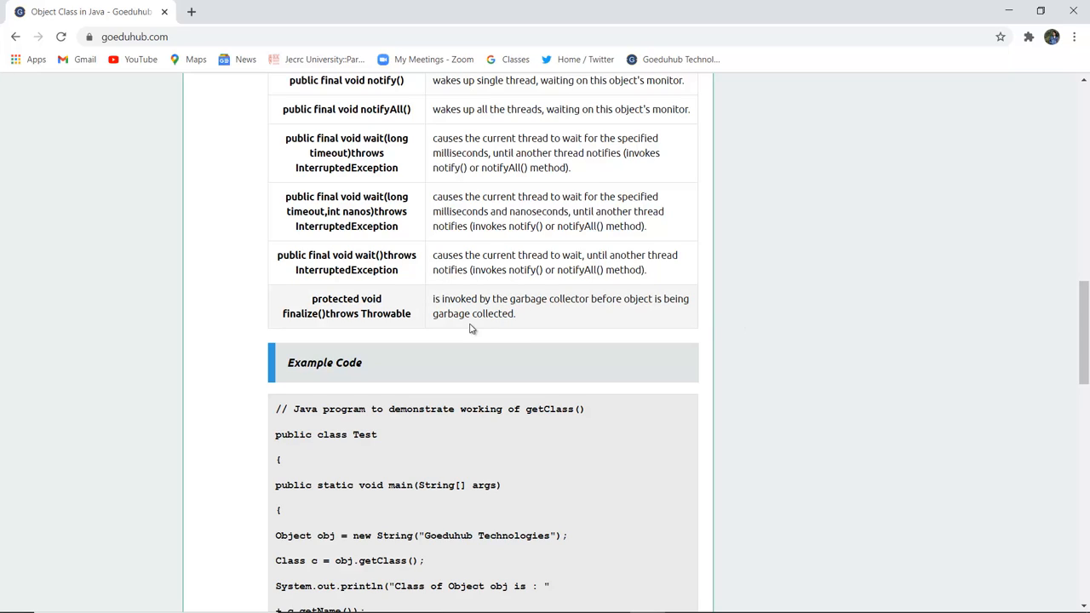
# Step: Scroll to the full example and its output 'Class of Object obj is : java.lang.String'
pyautogui.scroll(-3)
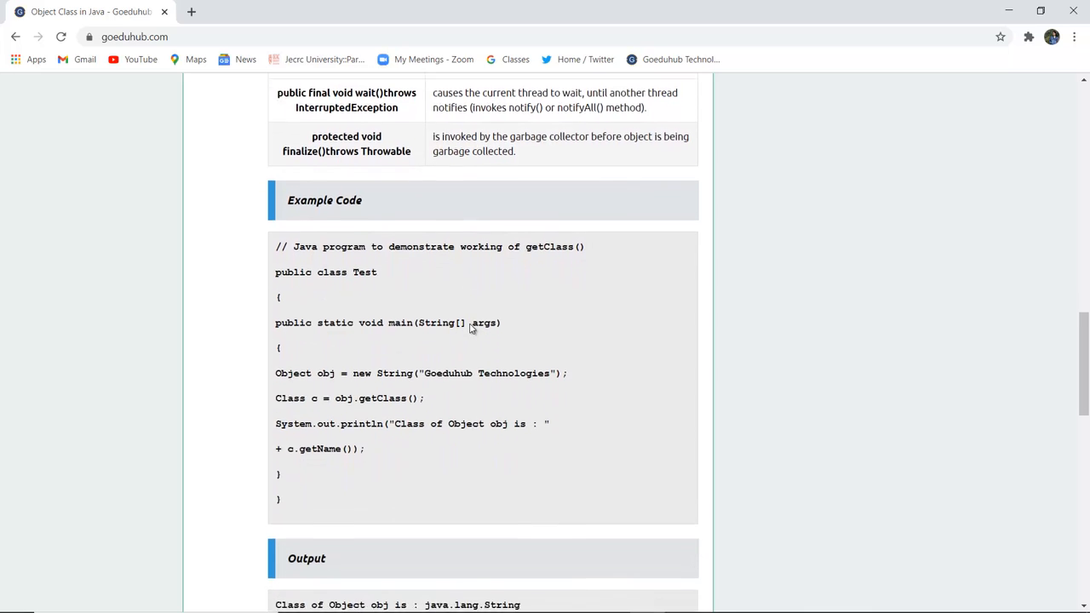
pyautogui.scroll(-3)
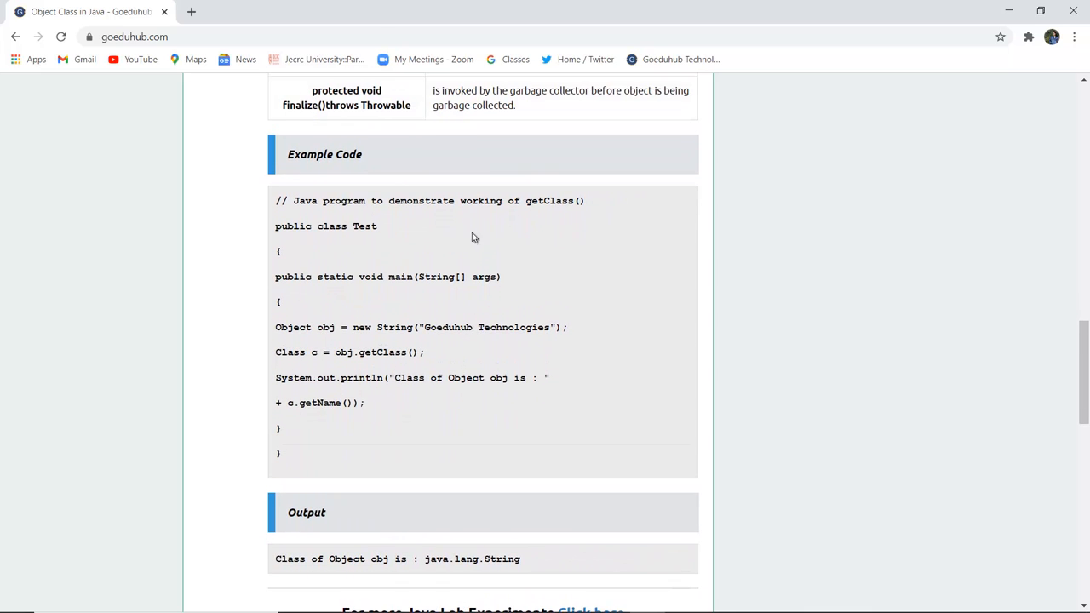
pyautogui.moveTo(362, 226)
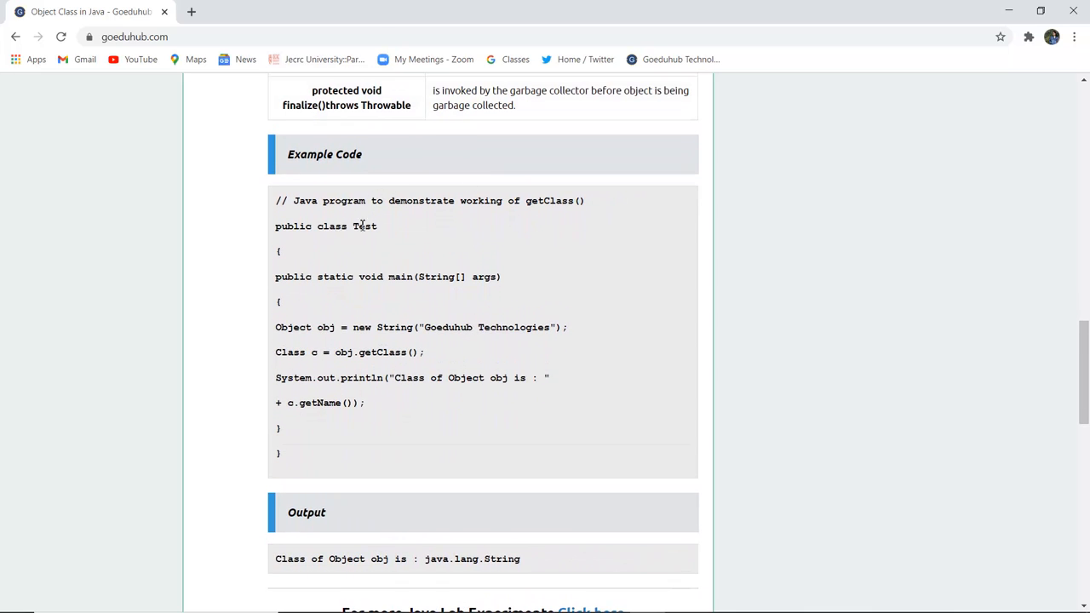
pyautogui.moveTo(352, 275)
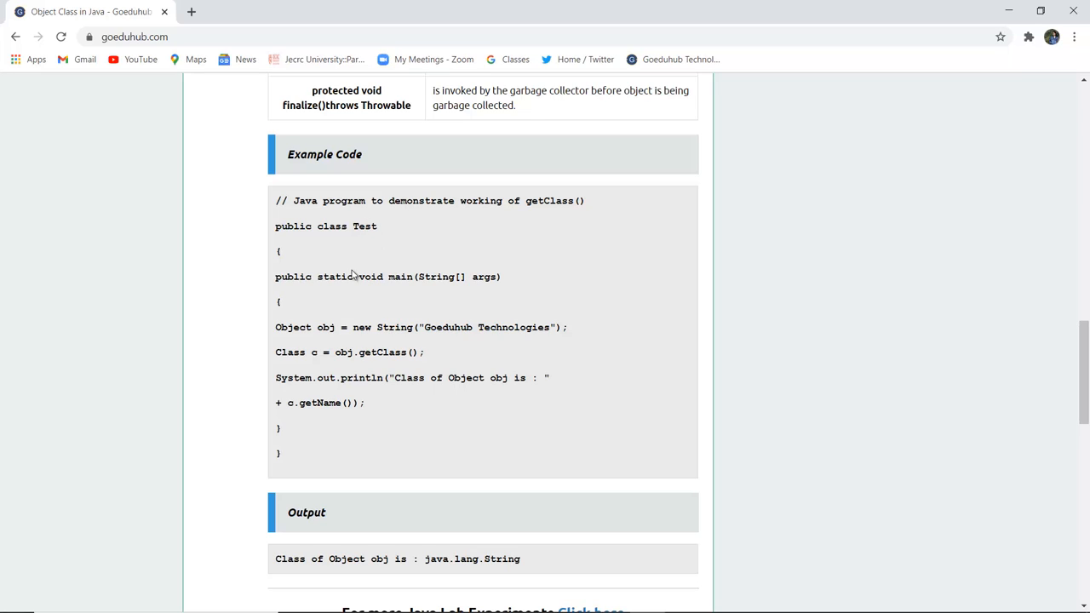
pyautogui.moveTo(354, 347)
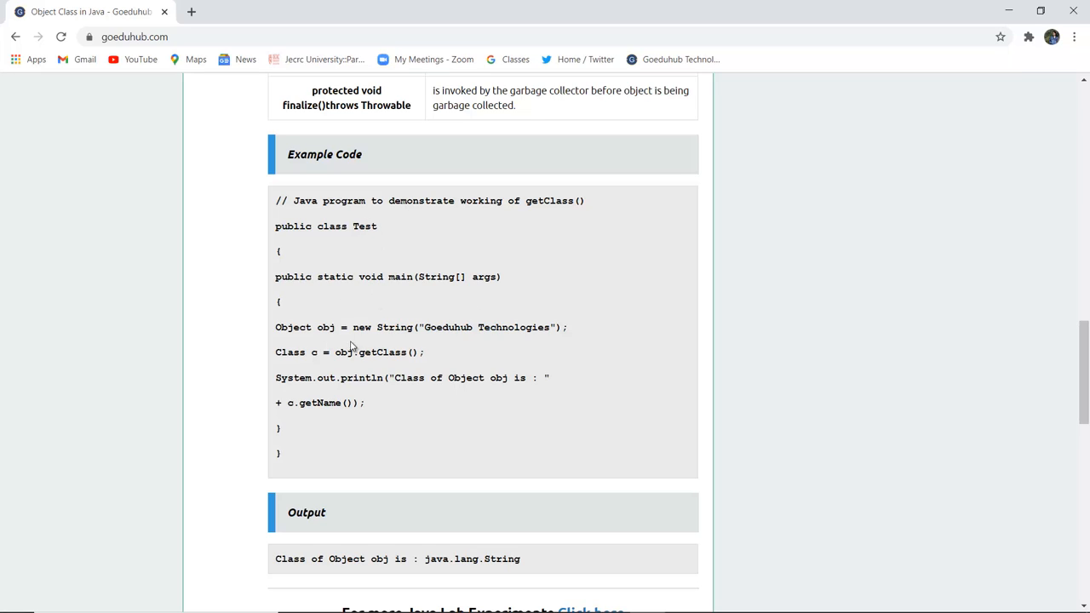
pyautogui.moveTo(450, 338)
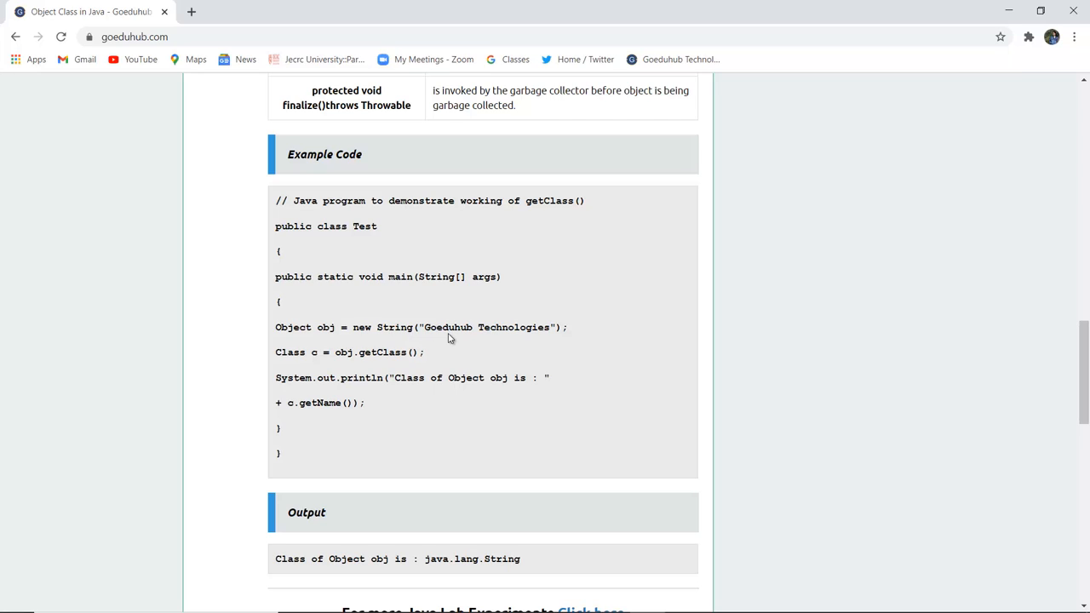
pyautogui.moveTo(246, 389)
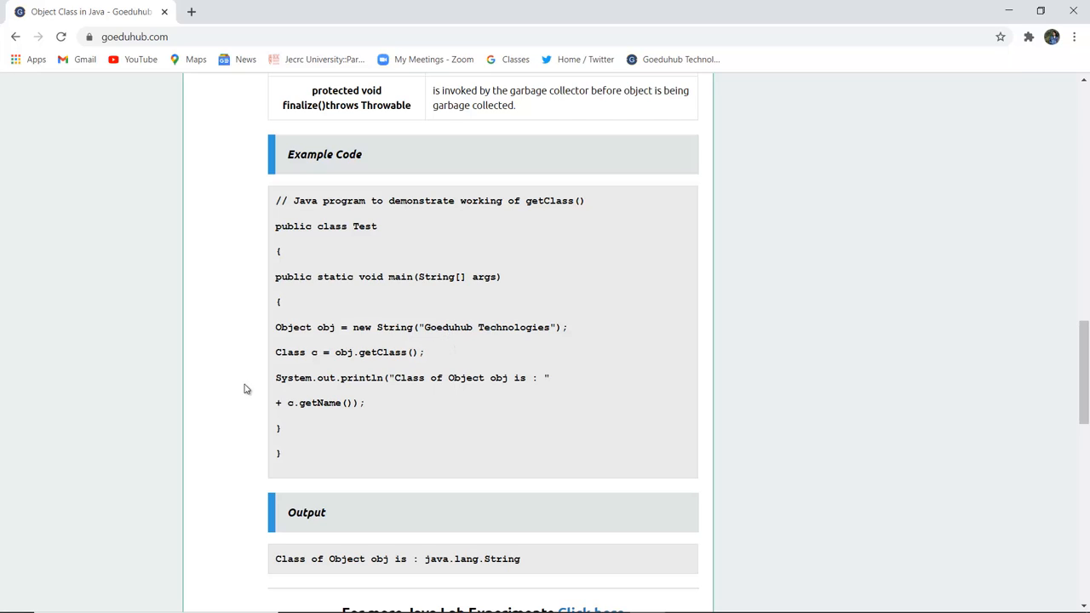
pyautogui.moveTo(355, 373)
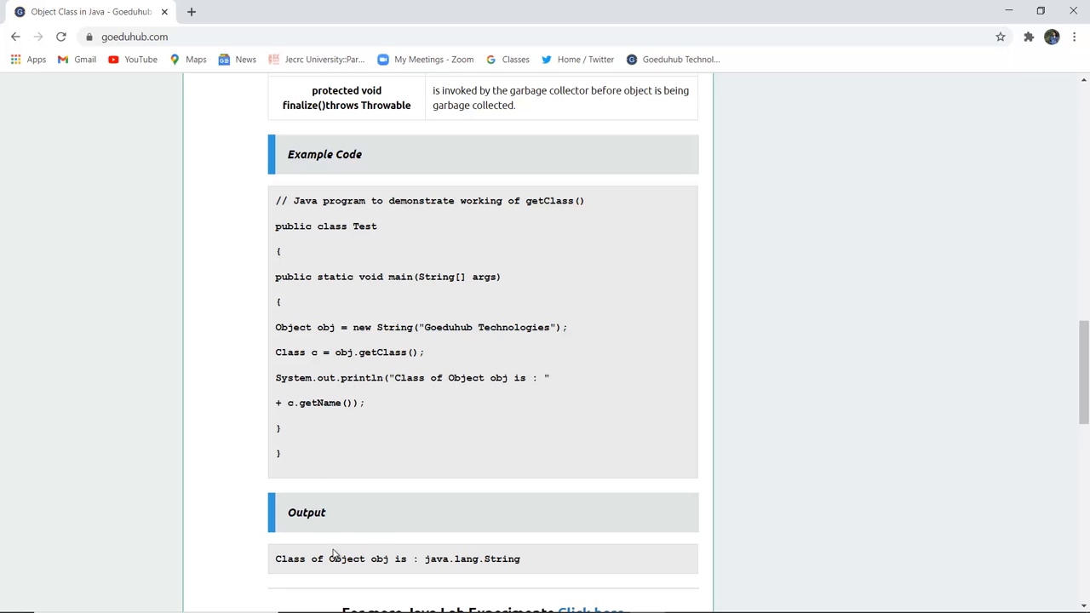
pyautogui.moveTo(440, 552)
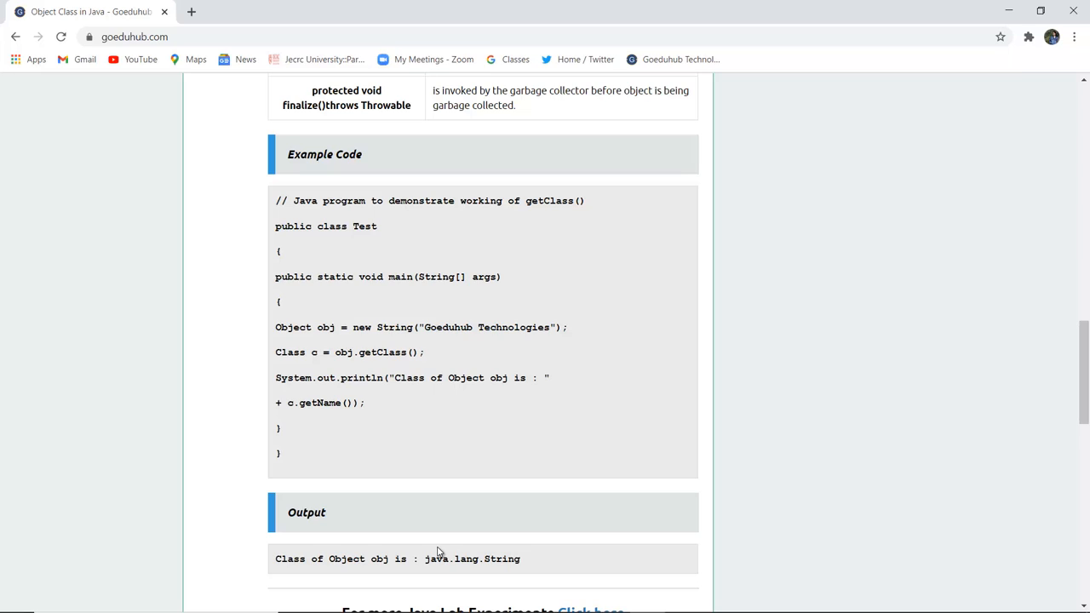
pyautogui.moveTo(511, 333)
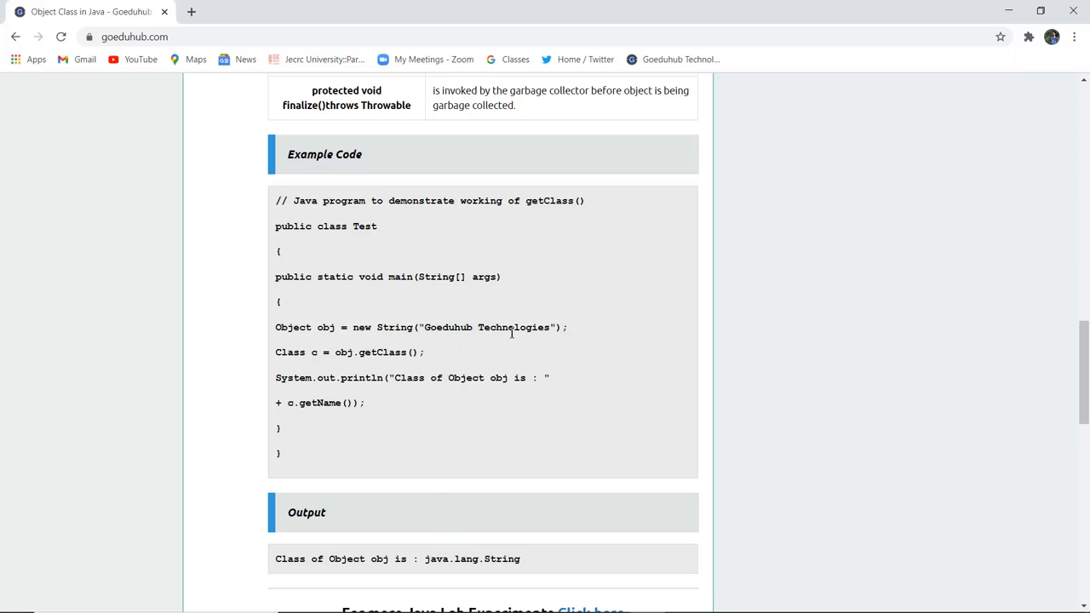
pyautogui.moveTo(552, 339)
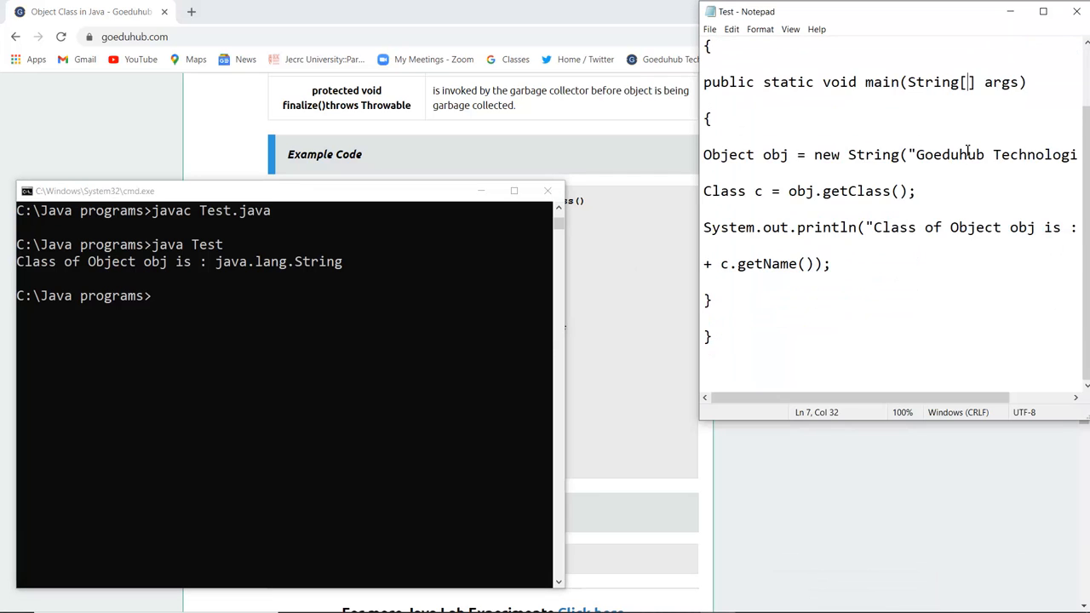
# Step: Review the java.lang.String output in Command Prompt, then scroll Chrome back to the Object Class answer
pyautogui.scroll(3)
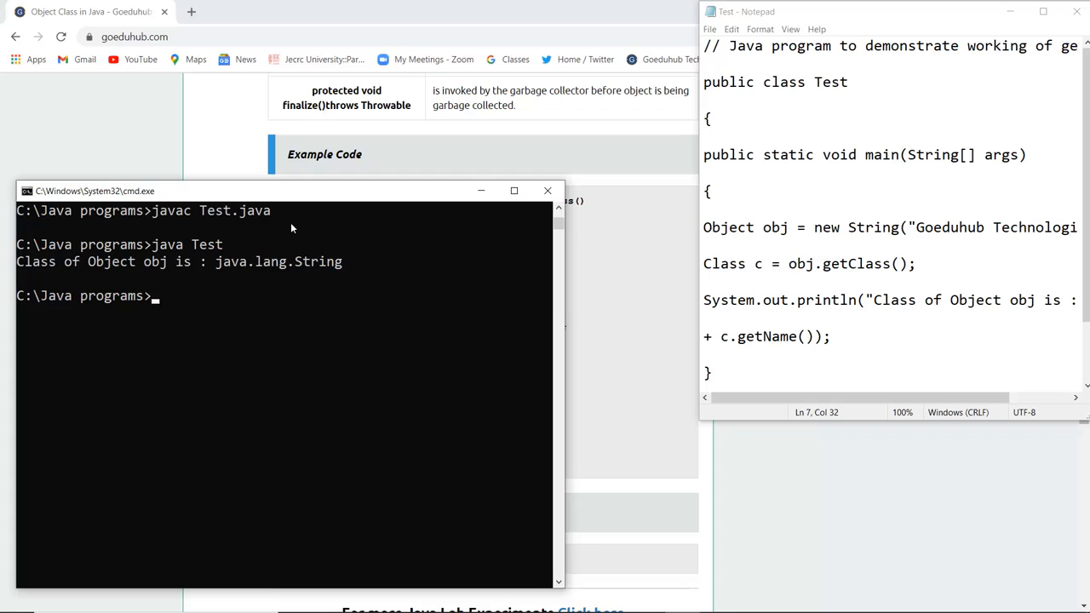
pyautogui.moveTo(154, 237)
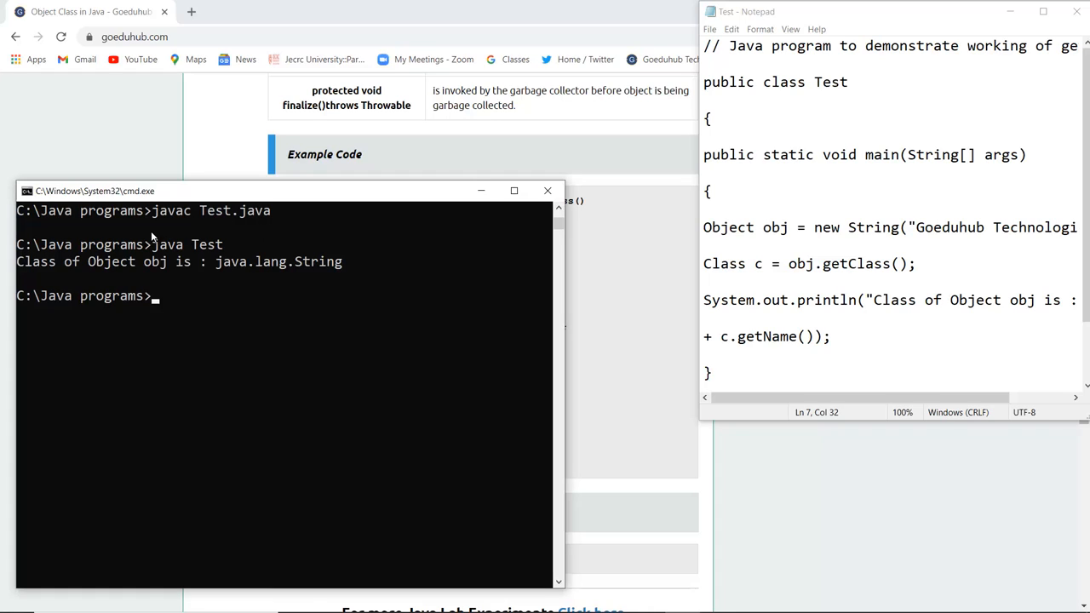
pyautogui.moveTo(165, 250)
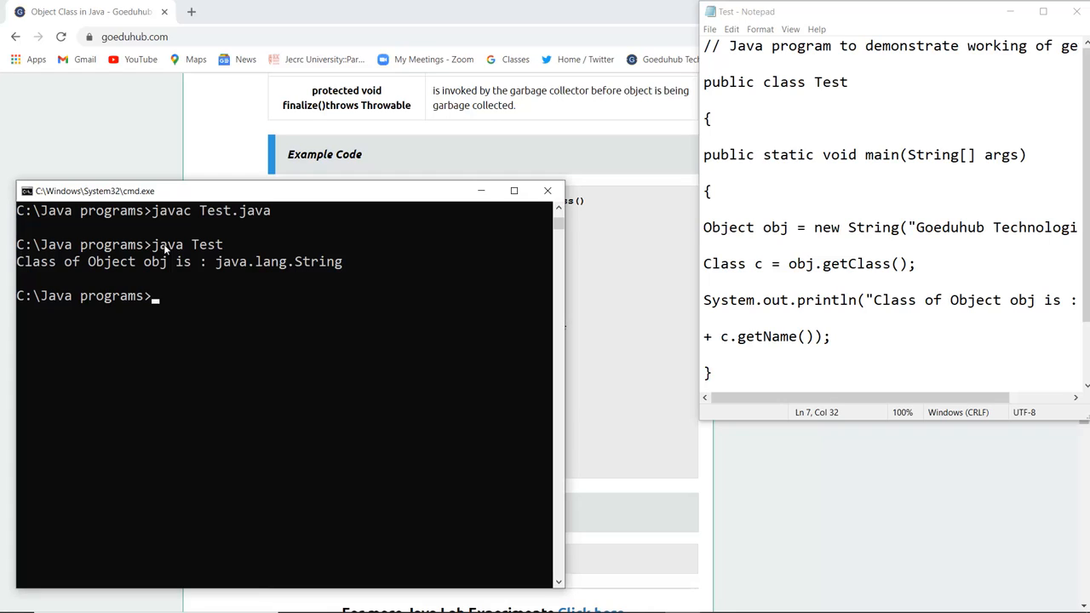
pyautogui.moveTo(241, 259)
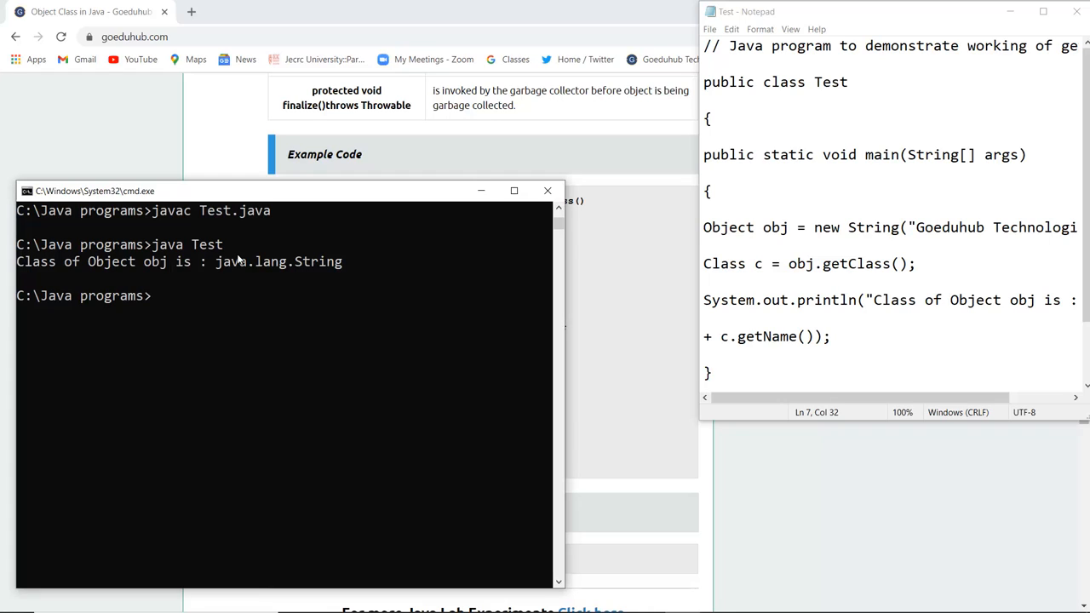
pyautogui.moveTo(85, 272)
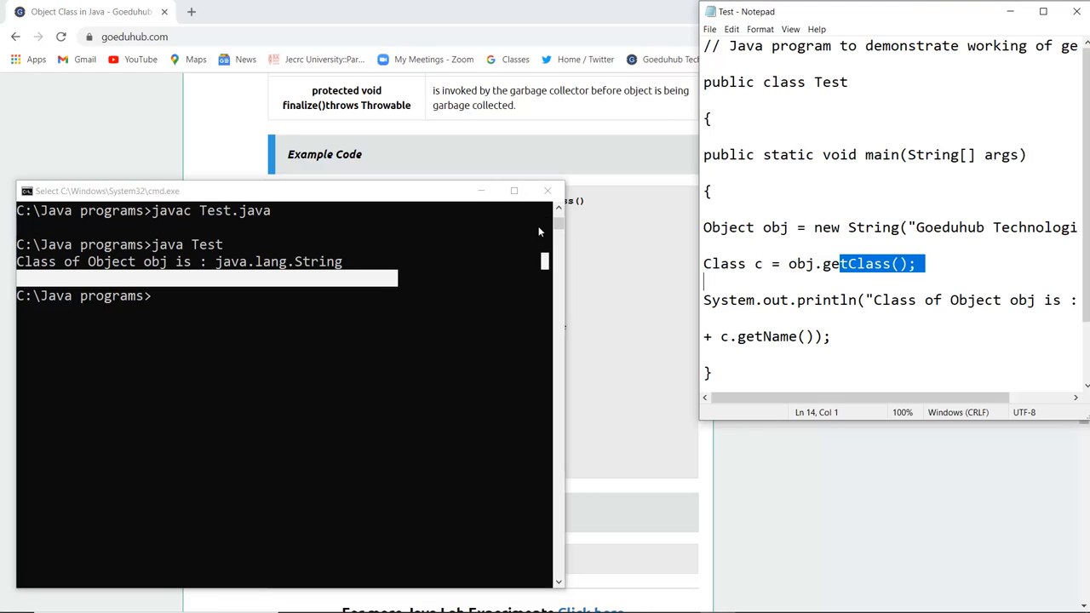
pyautogui.click(880, 263)
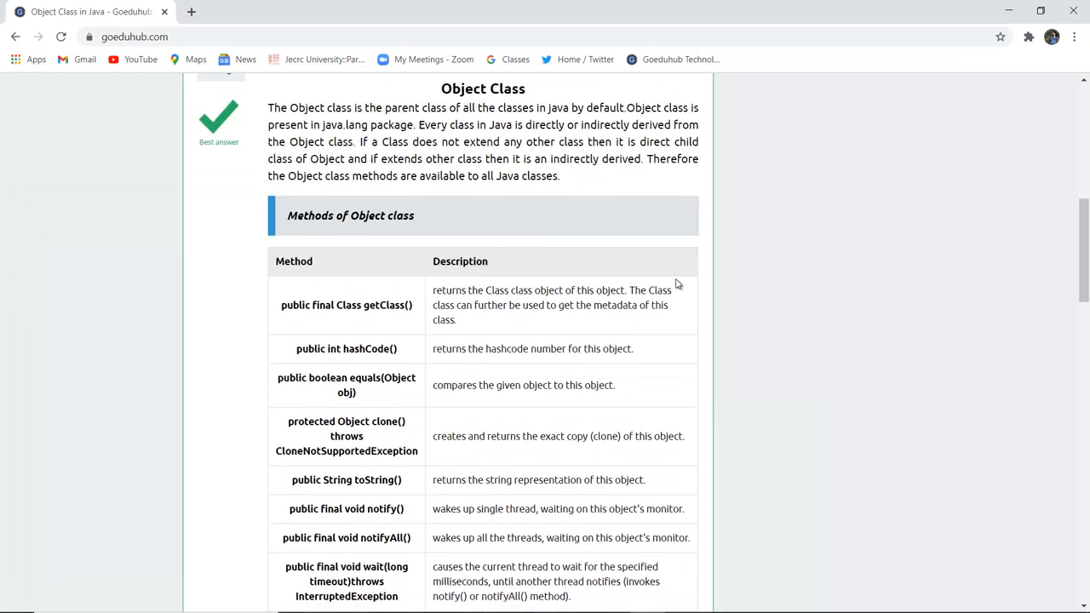
pyautogui.scroll(3)
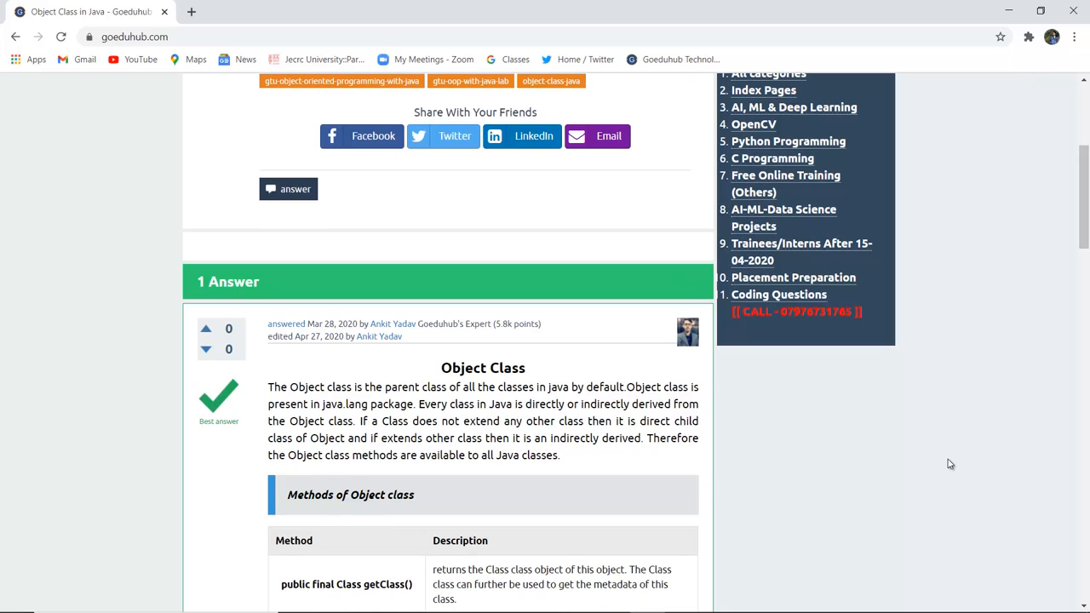